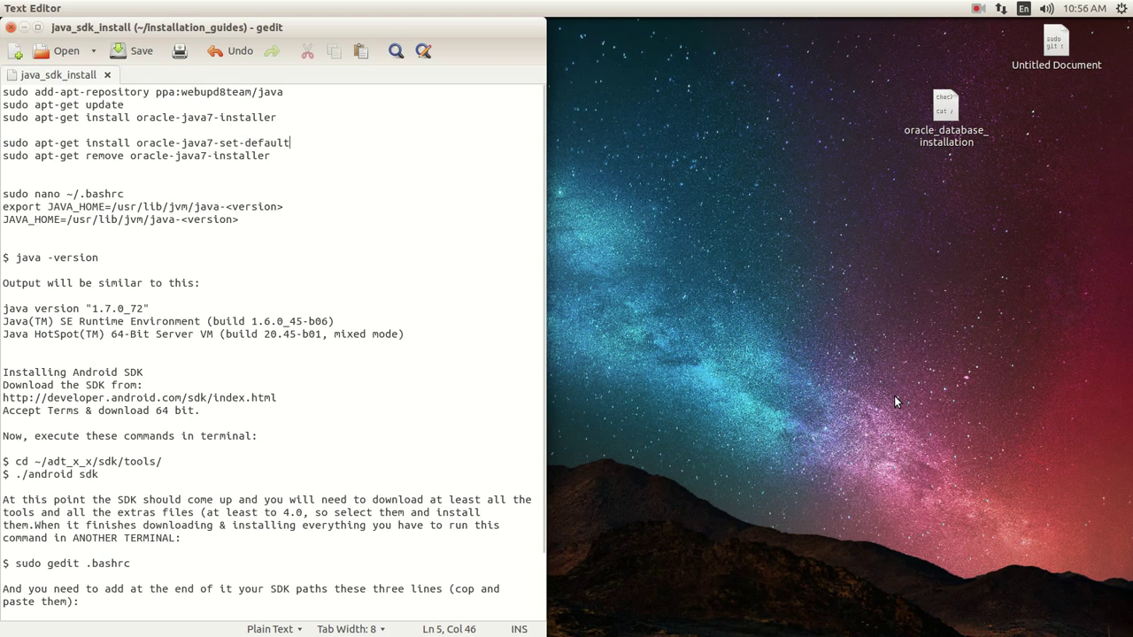
mouse_move(10, 84)
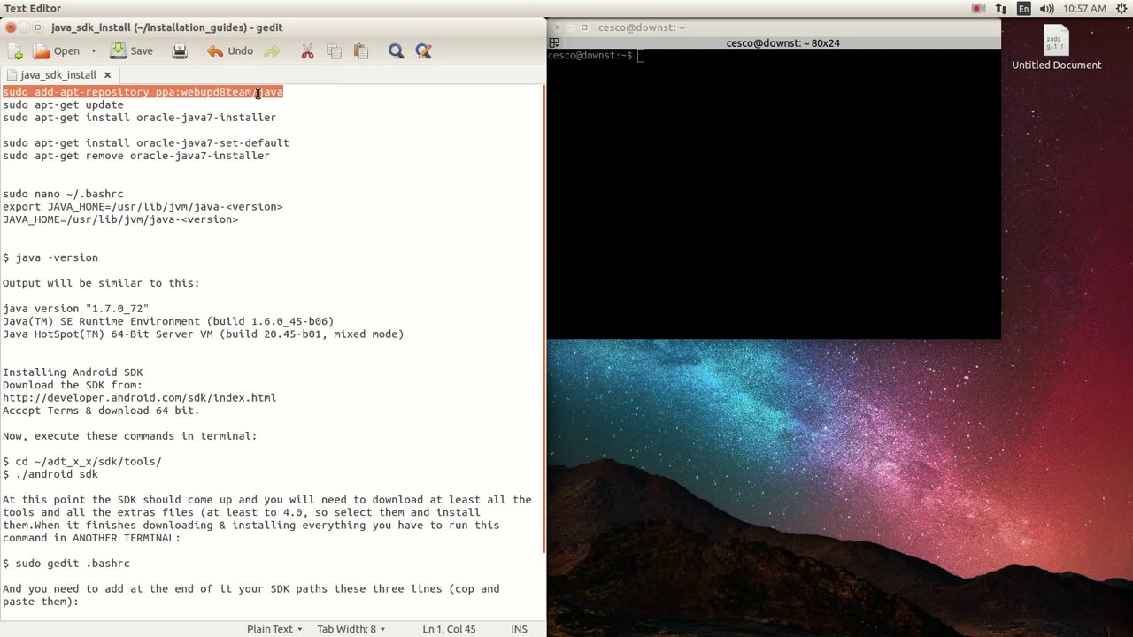
Add the ppa:webupd8team/java repository, then refresh the package lists with sudo apt-get update
right_click(257, 92)
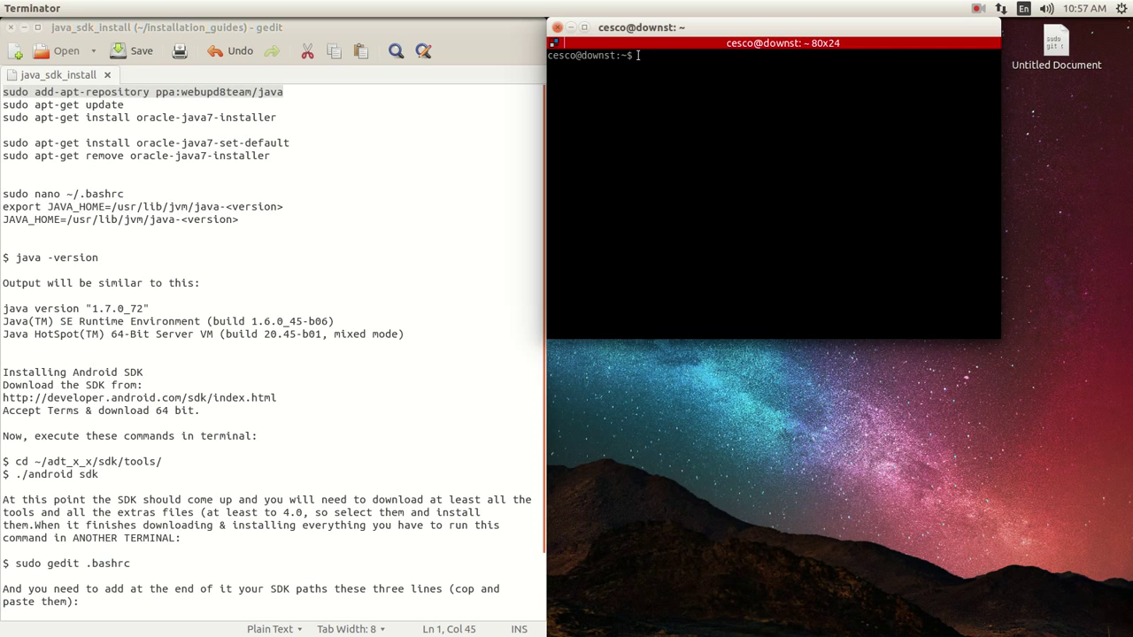
type("sudo add-apt-repository ppa:webupd8team/java")
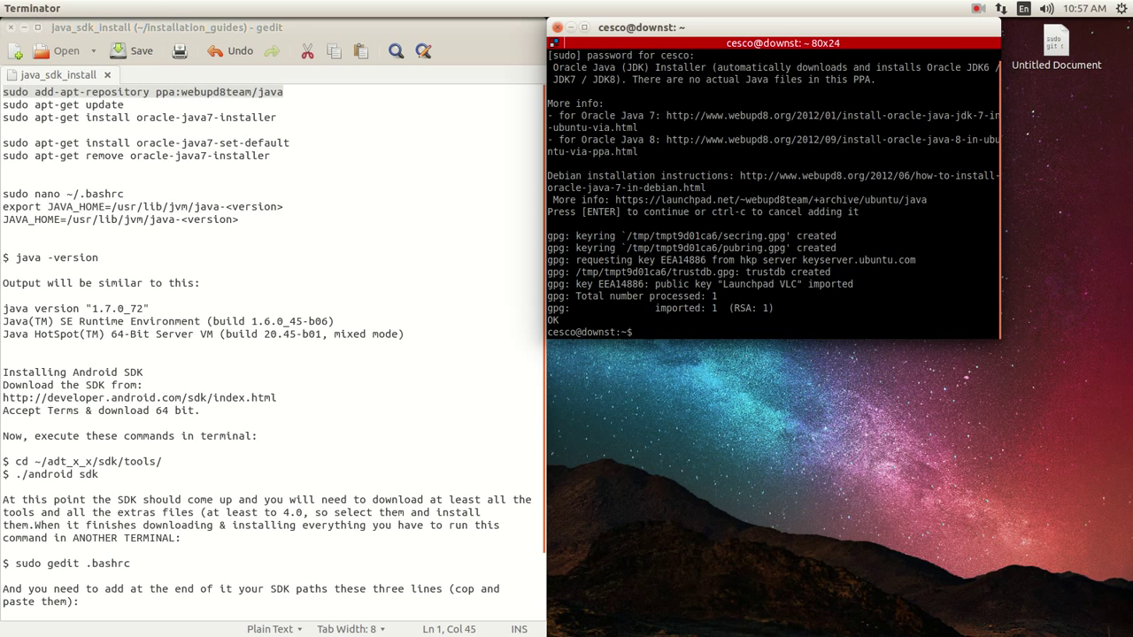
type("sudo ap")
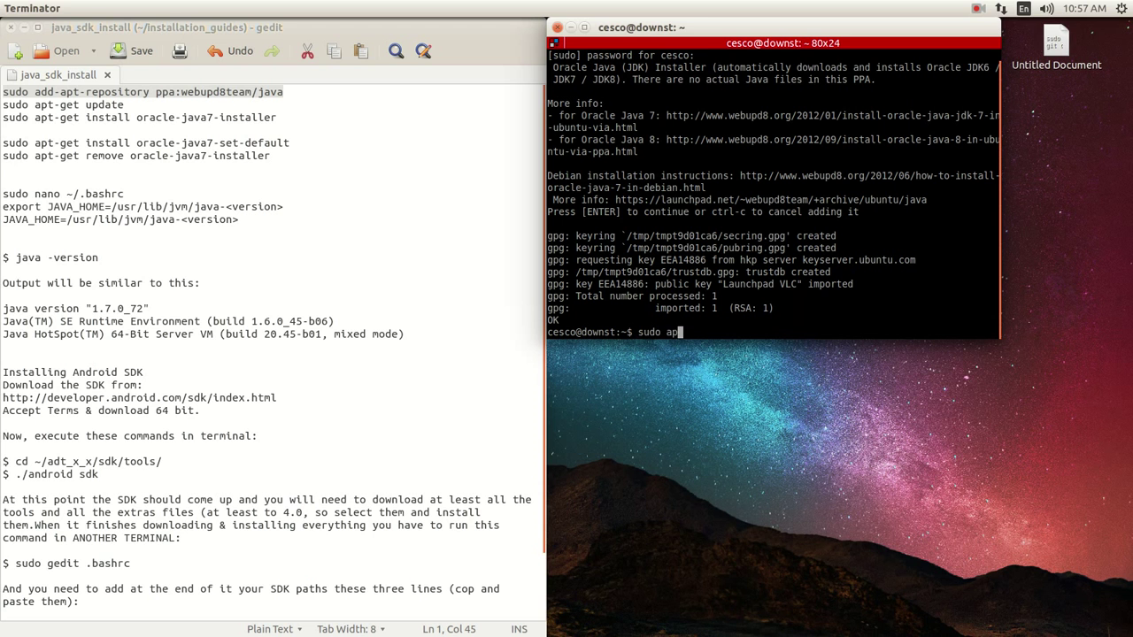
type("t-get")
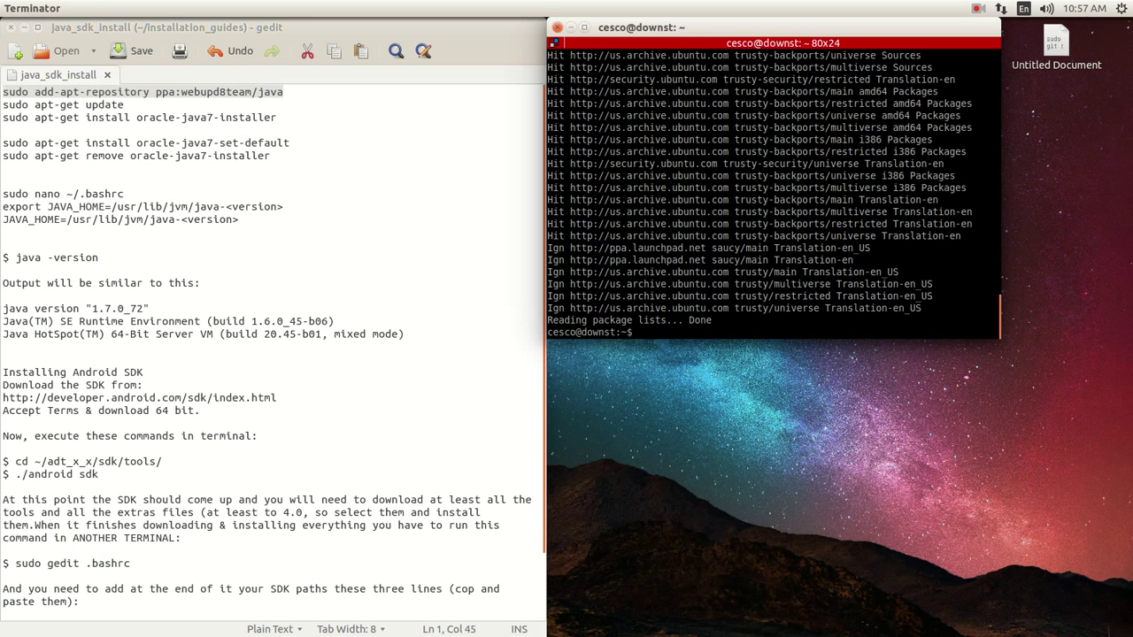
mouse_move(97, 130)
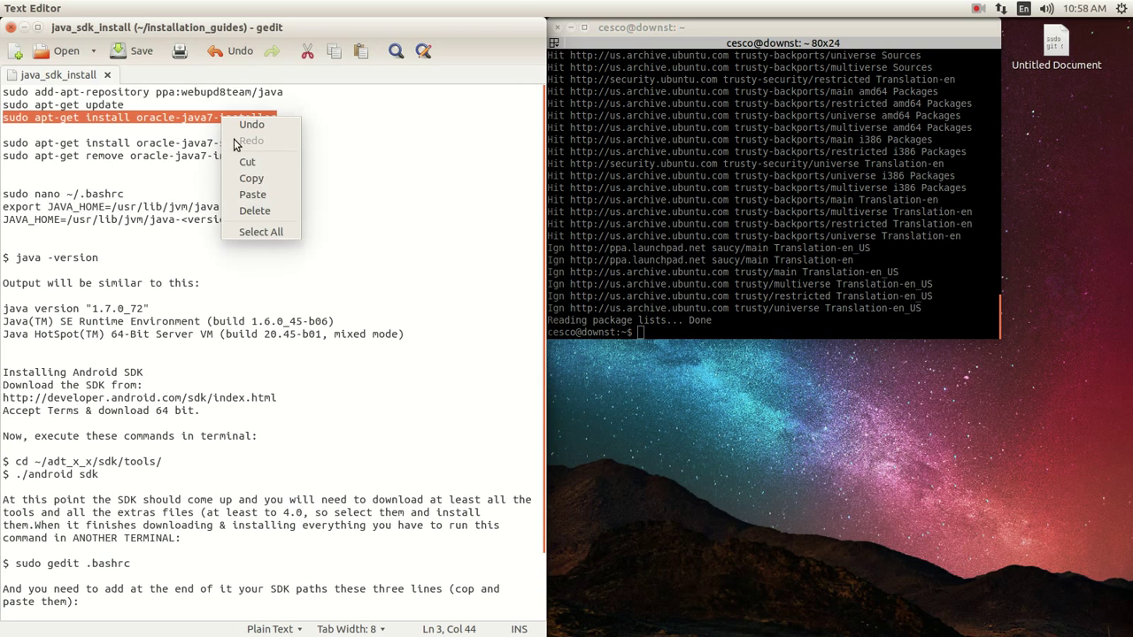
mouse_move(251, 178)
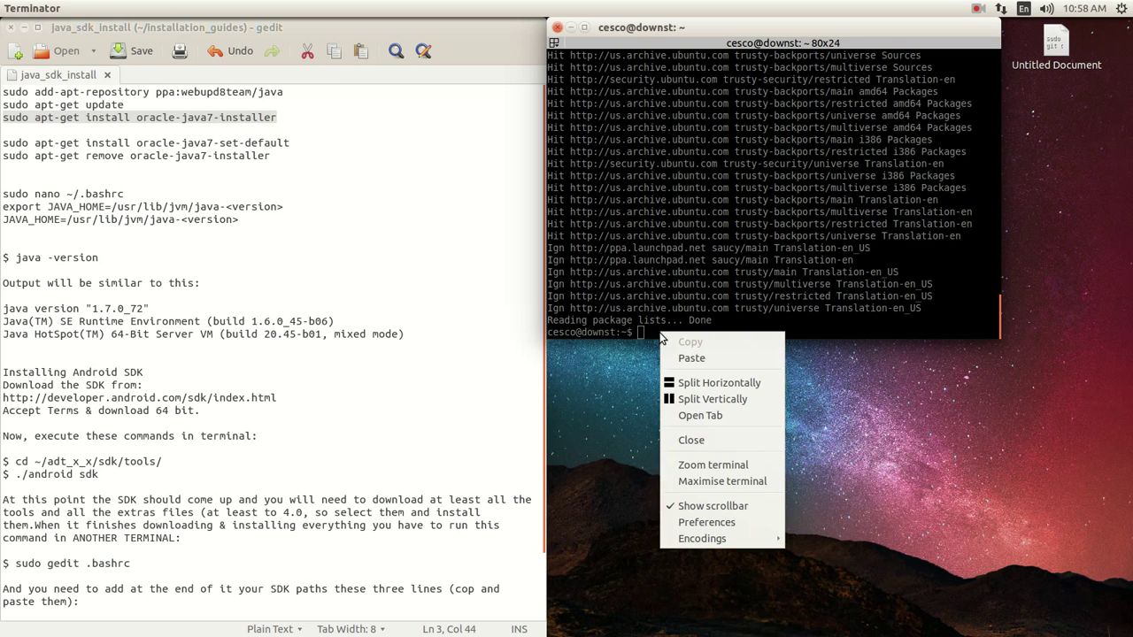
Run sudo apt-get install for oracle-java7-installer and oracle-java7-set-default, both reported already newest
left_click(692, 358)
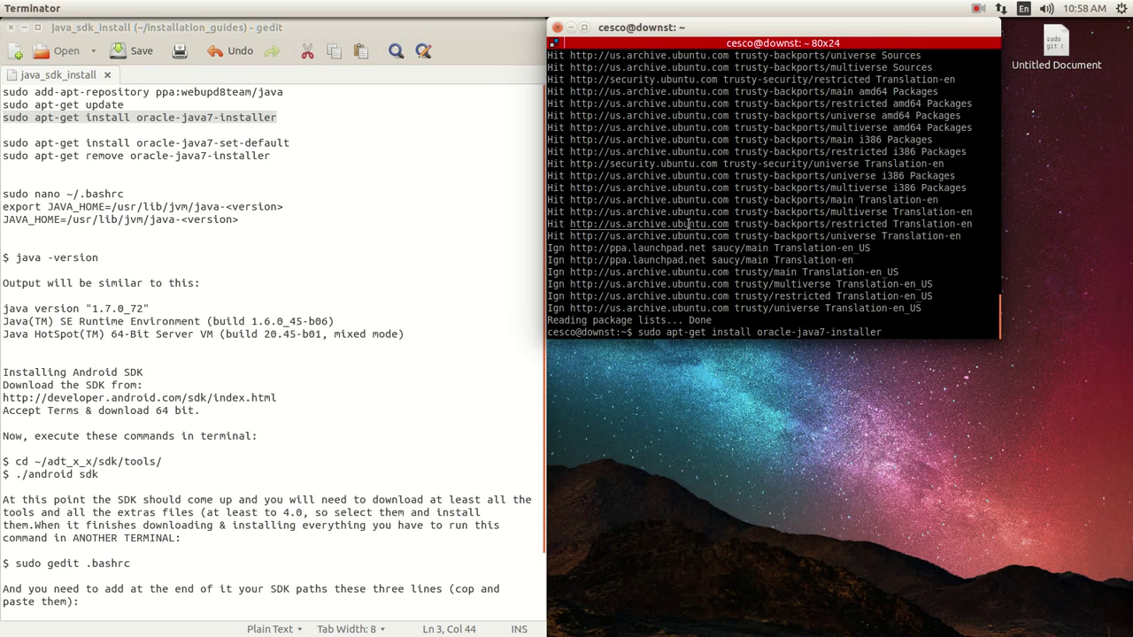
key("Return")
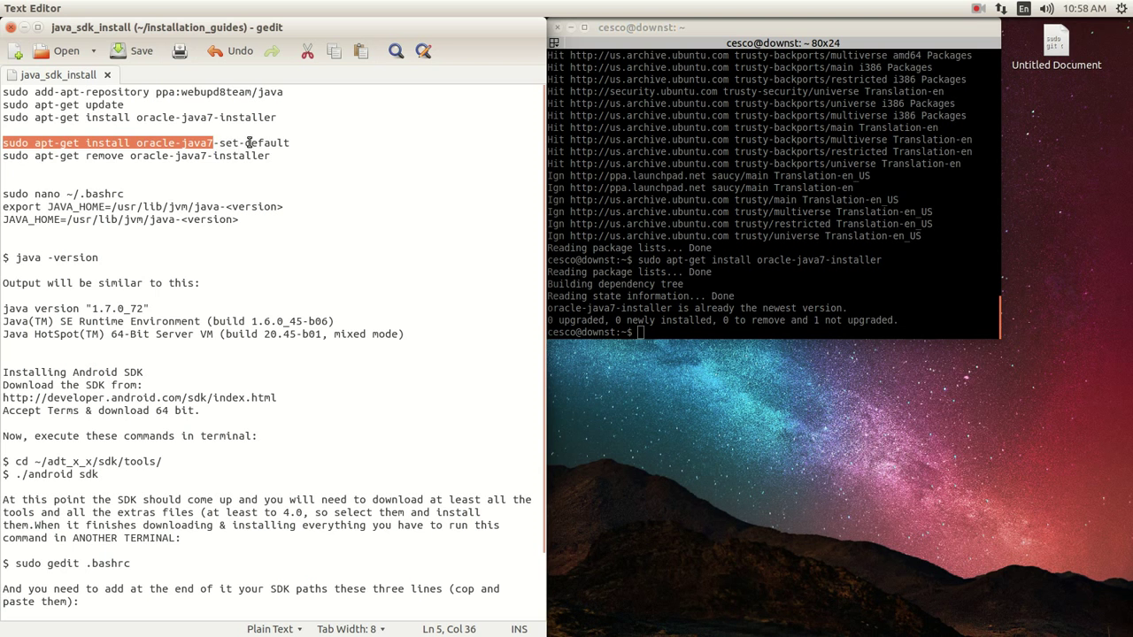
right_click(251, 142)
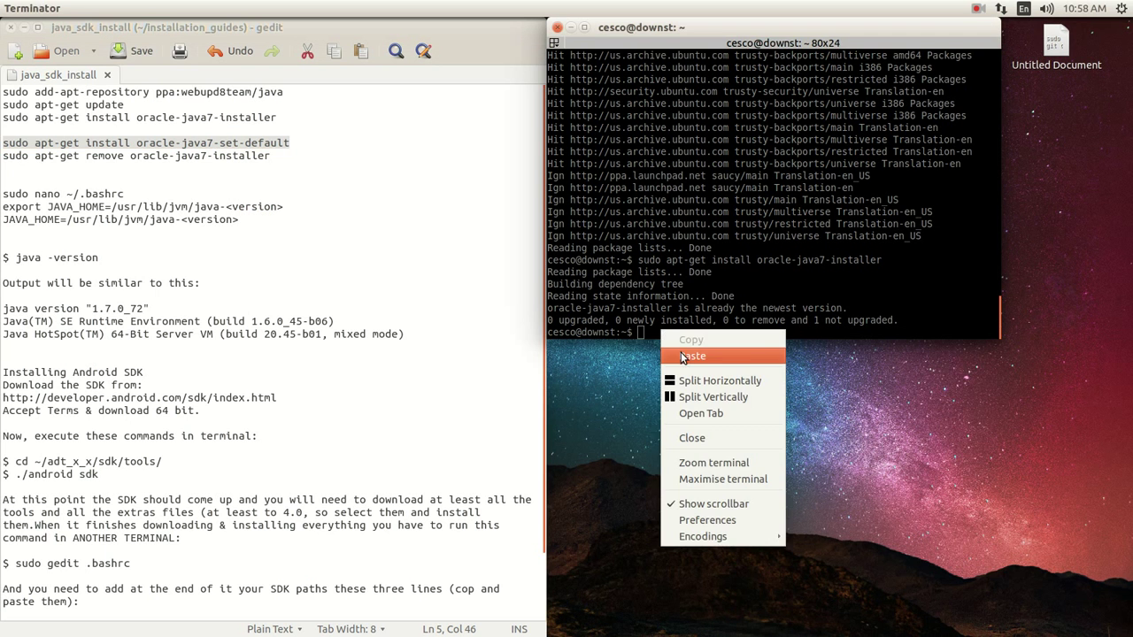
left_click(692, 356)
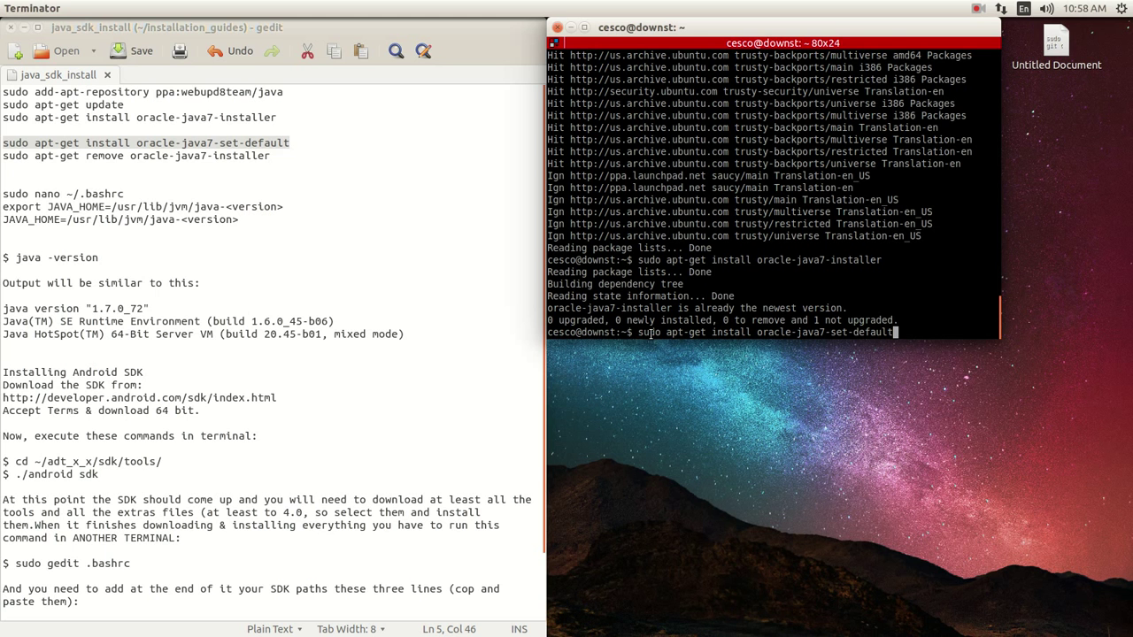
key("Return")
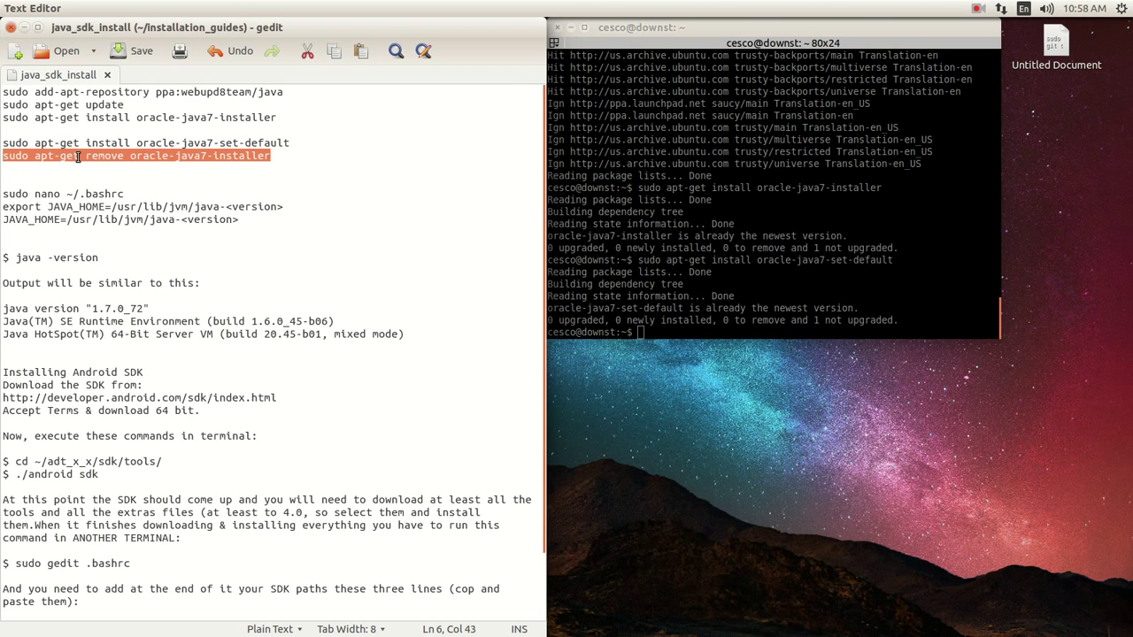
mouse_move(141, 182)
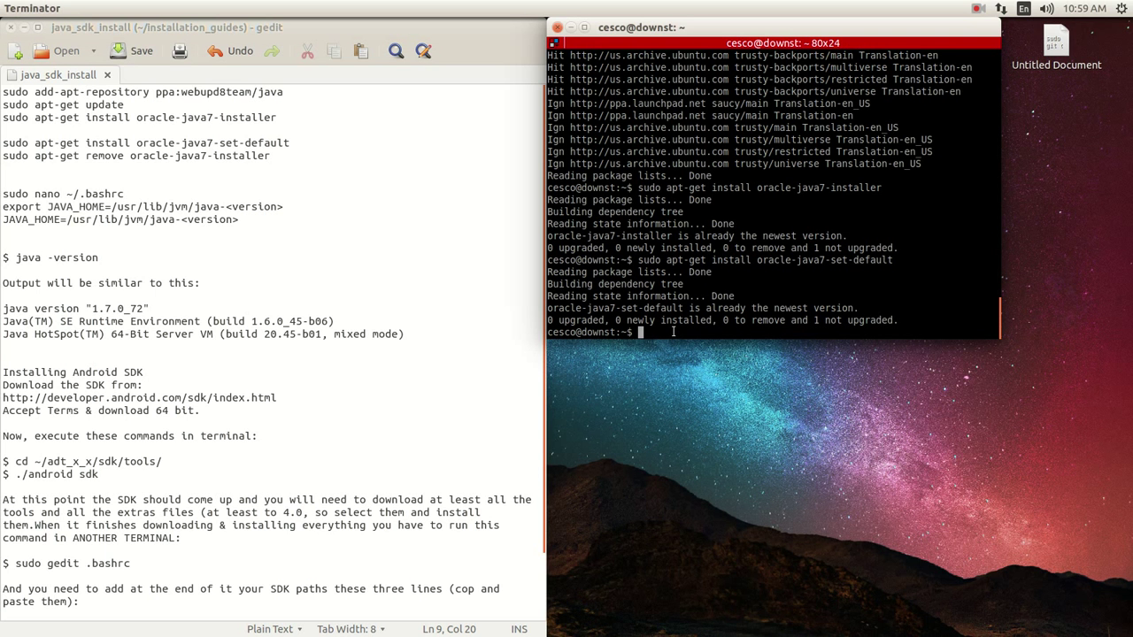
Run java -version, confirming Java 1.7.0_72 with the 64-Bit Server VM
type("java")
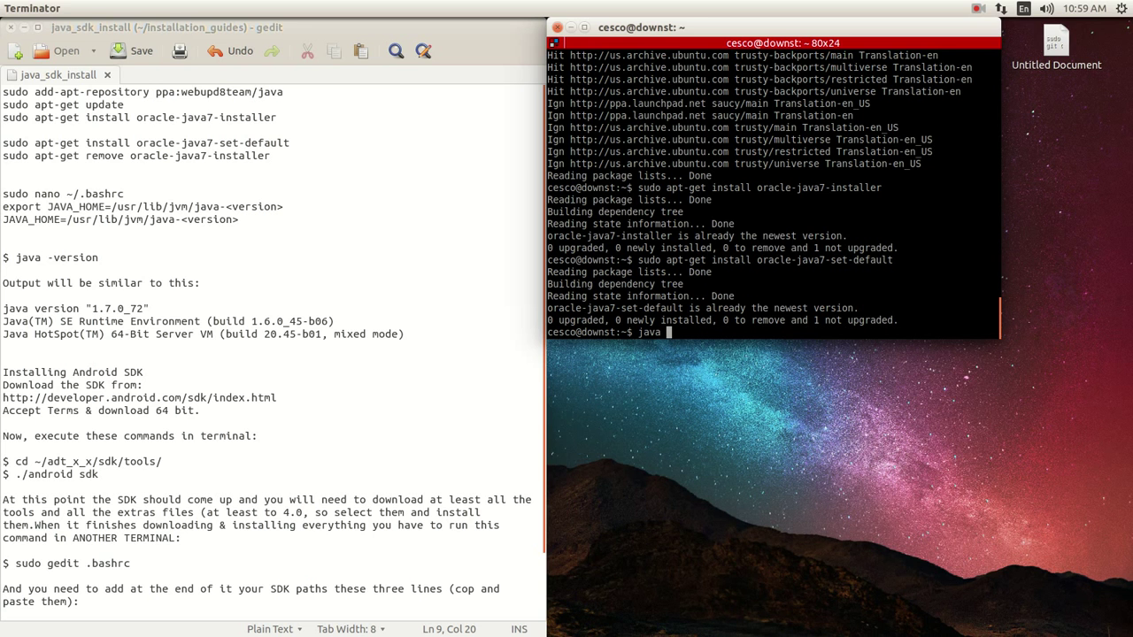
type("-ves")
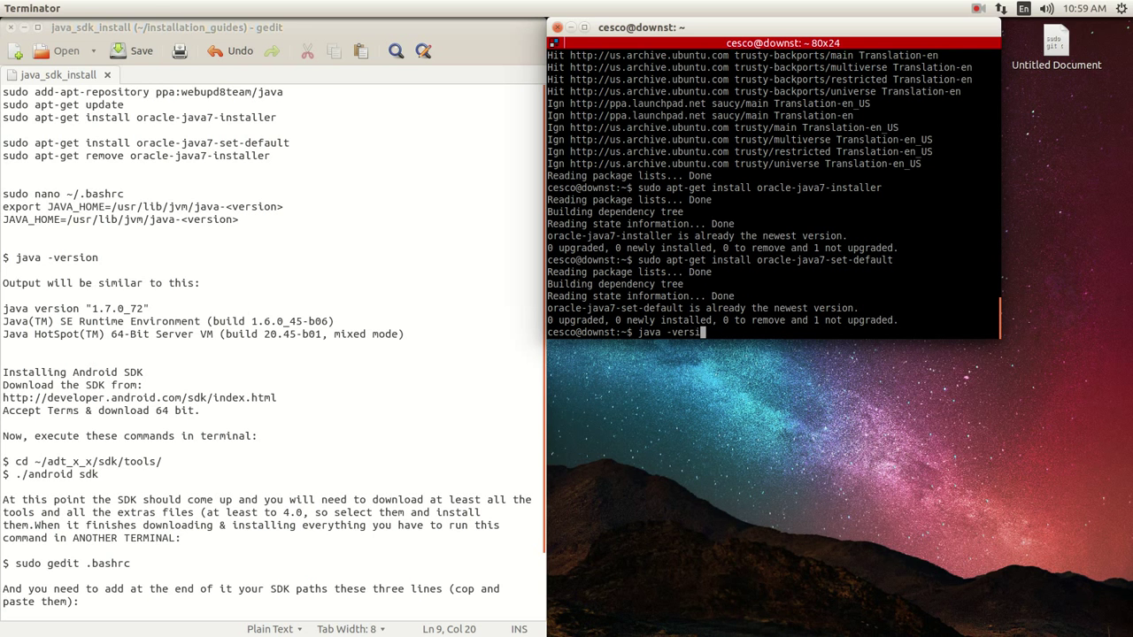
key("Return")
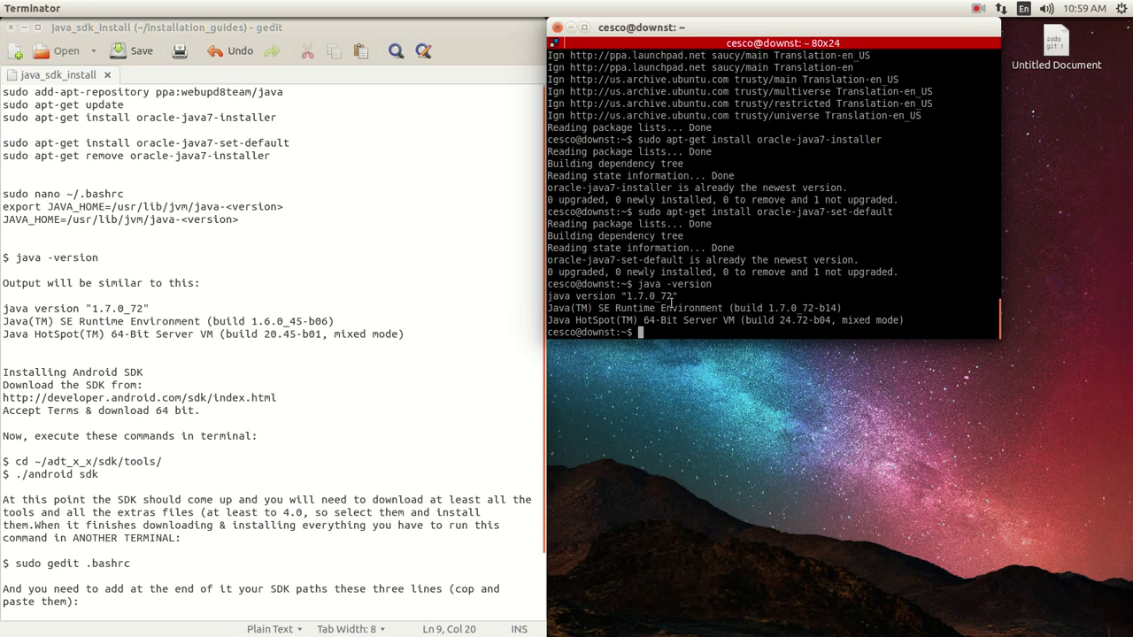
mouse_move(179, 257)
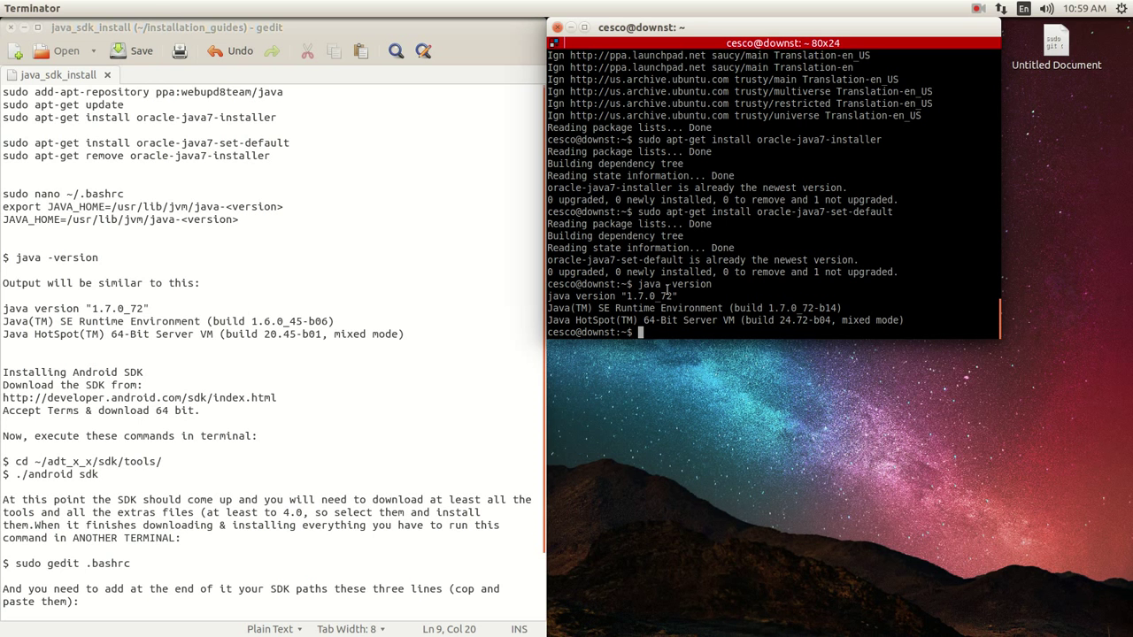
Edit ~/.bashrc in nano and scroll down to the JAVA_HOME and PATH export lines
type("sudo a")
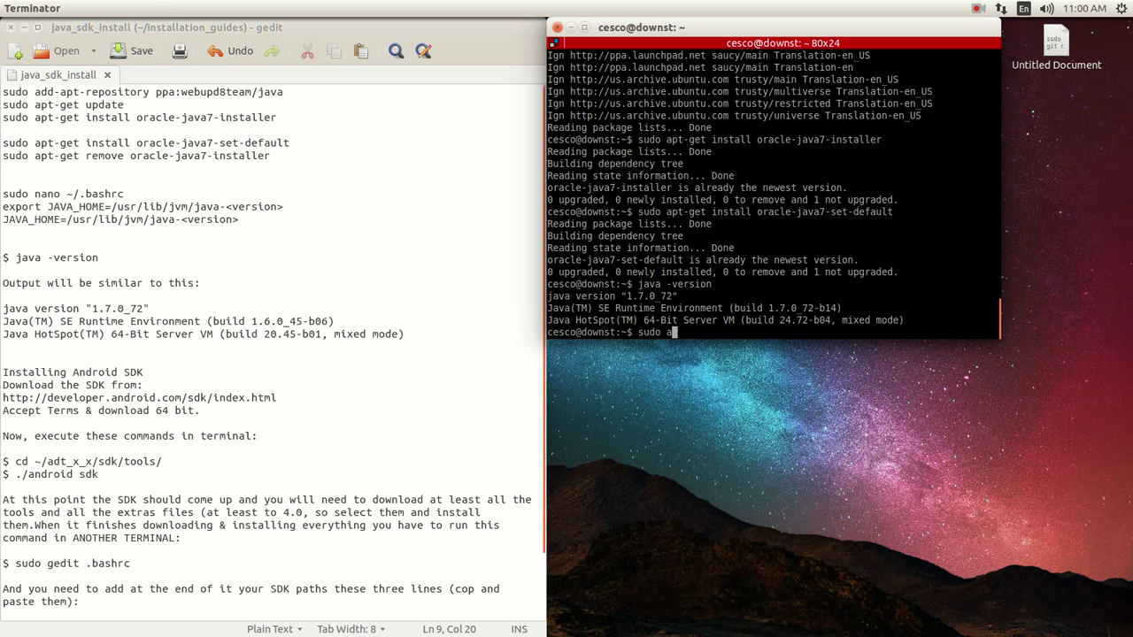
key("BackSpace")
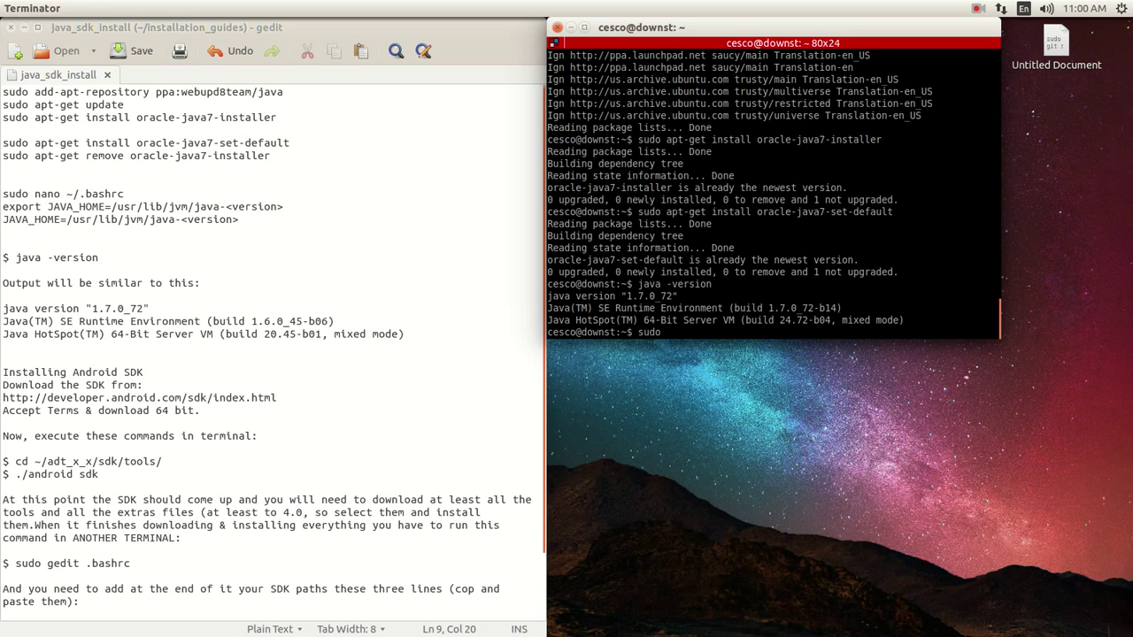
type("nano")
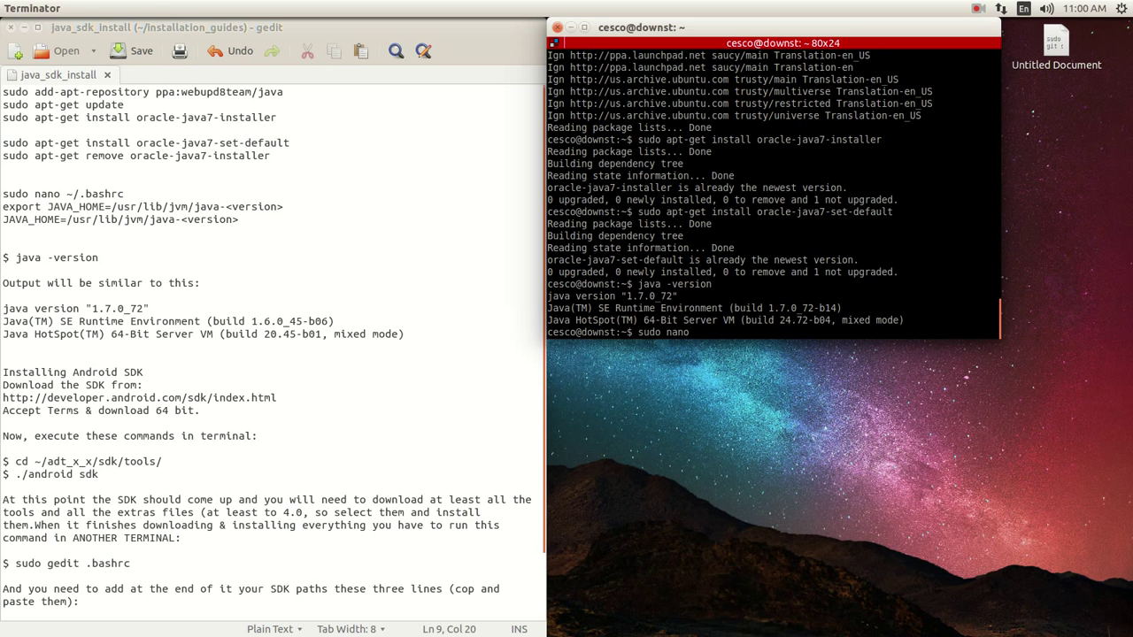
type("~/")
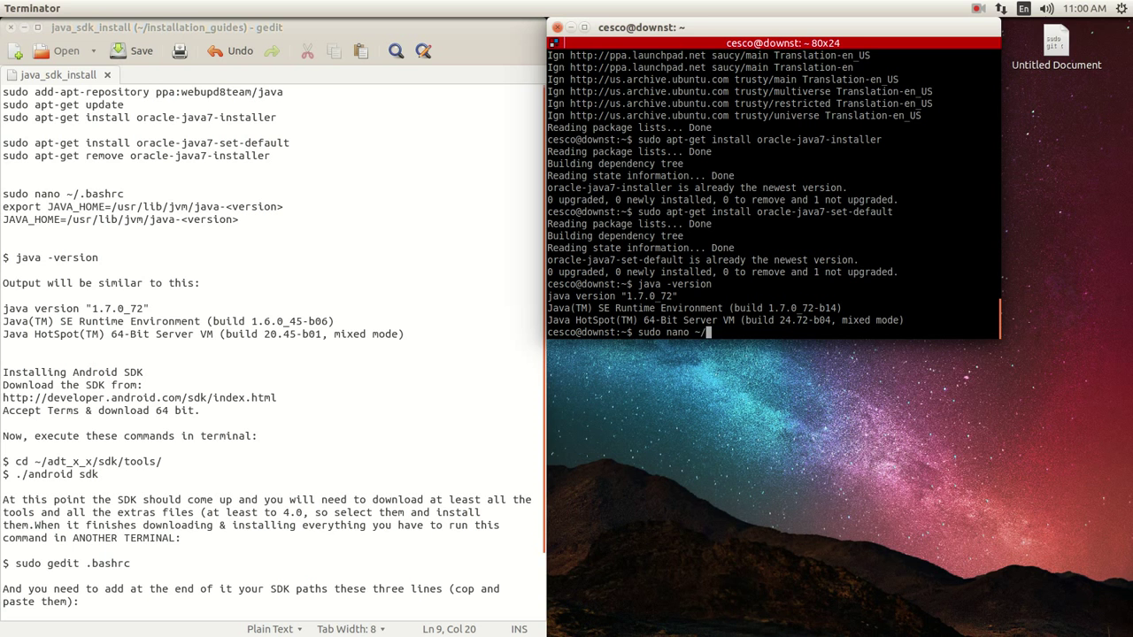
type(".")
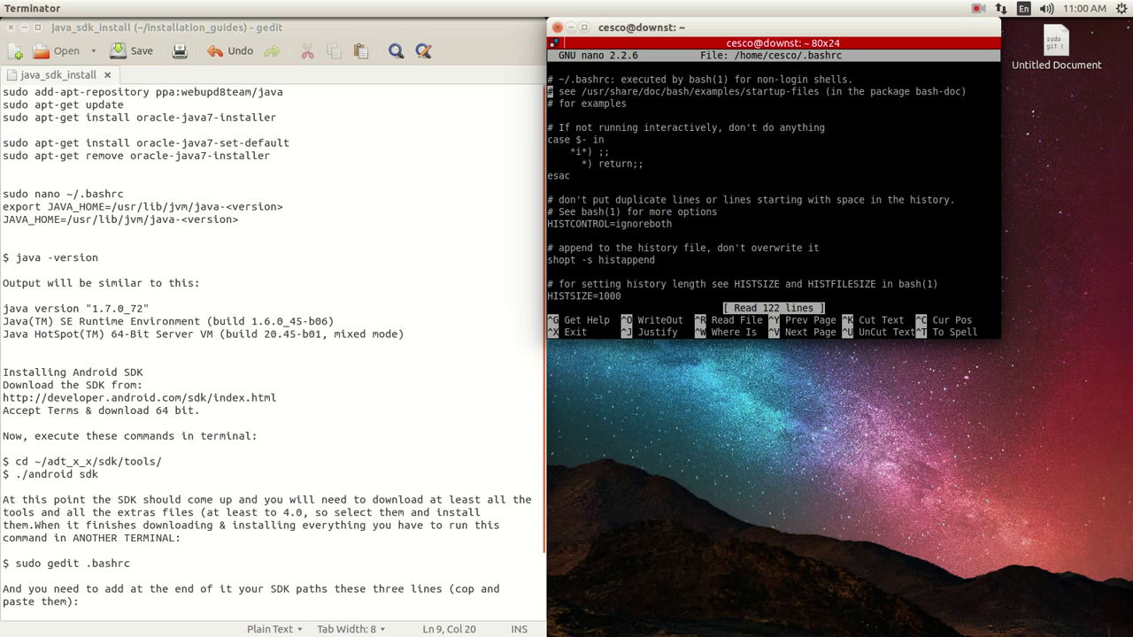
scroll("down", 3)
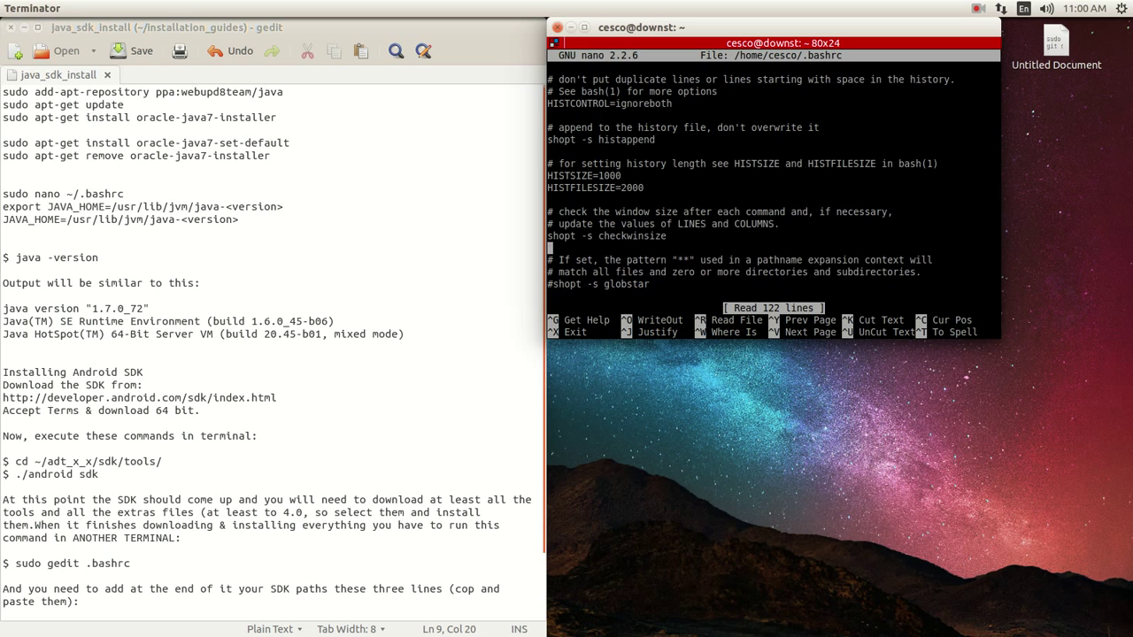
scroll("down", 3)
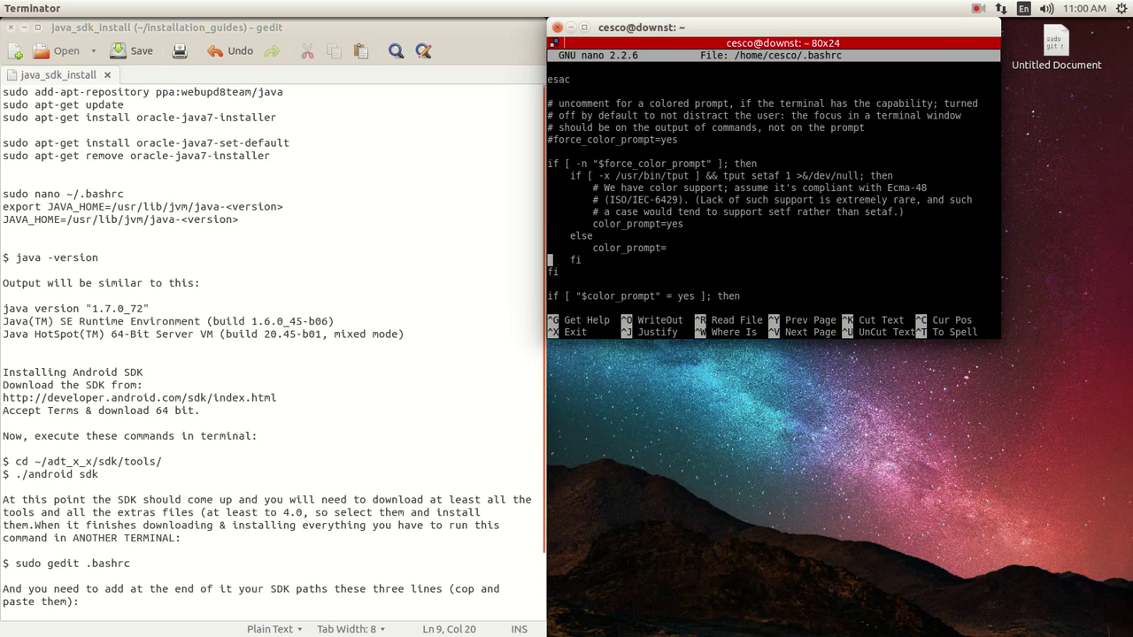
scroll("down", 3)
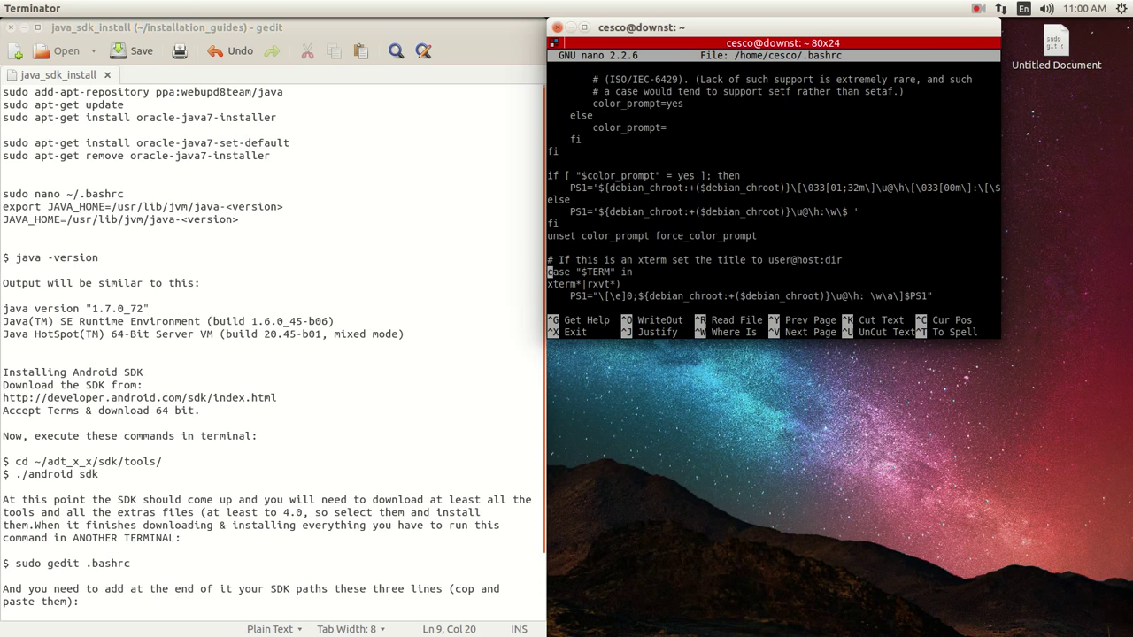
scroll("down", 3)
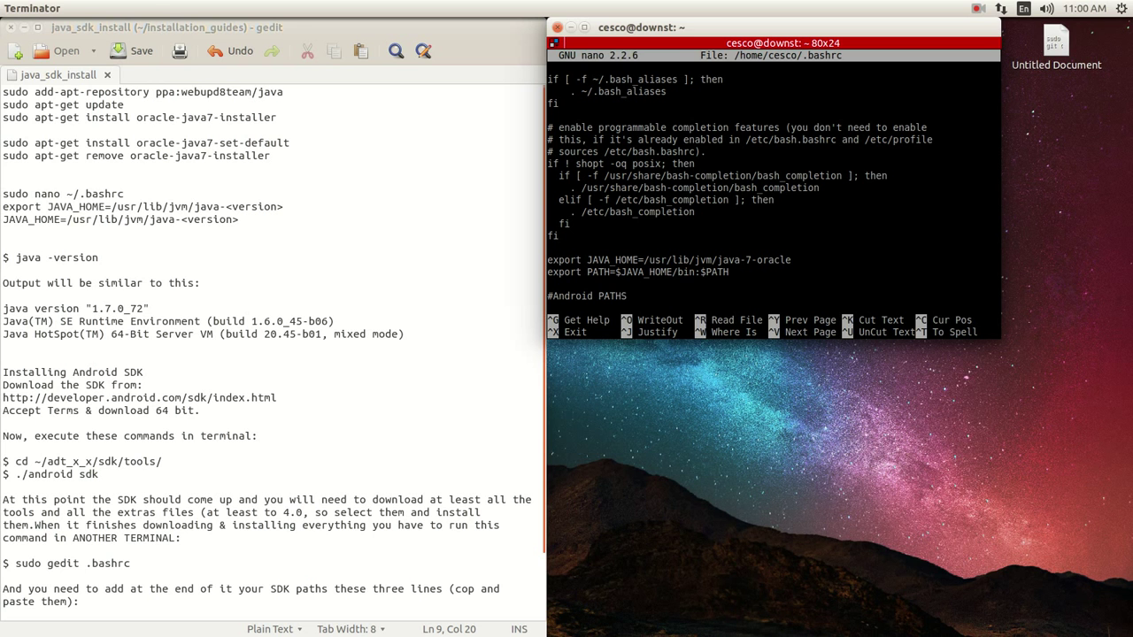
mouse_move(545, 260)
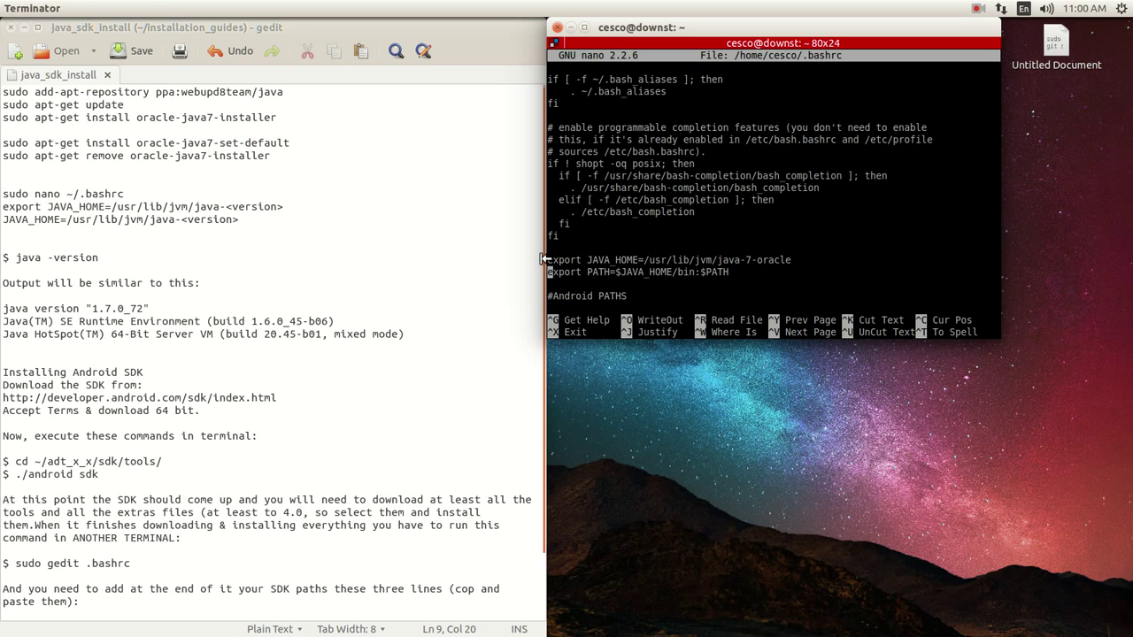
mouse_move(639, 249)
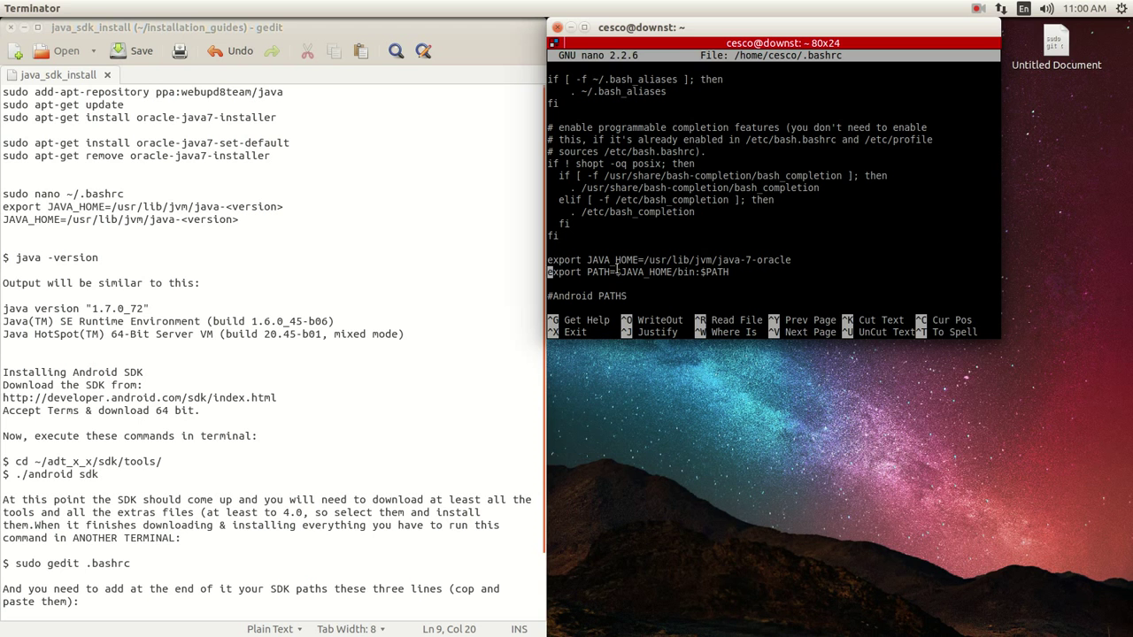
mouse_move(640, 259)
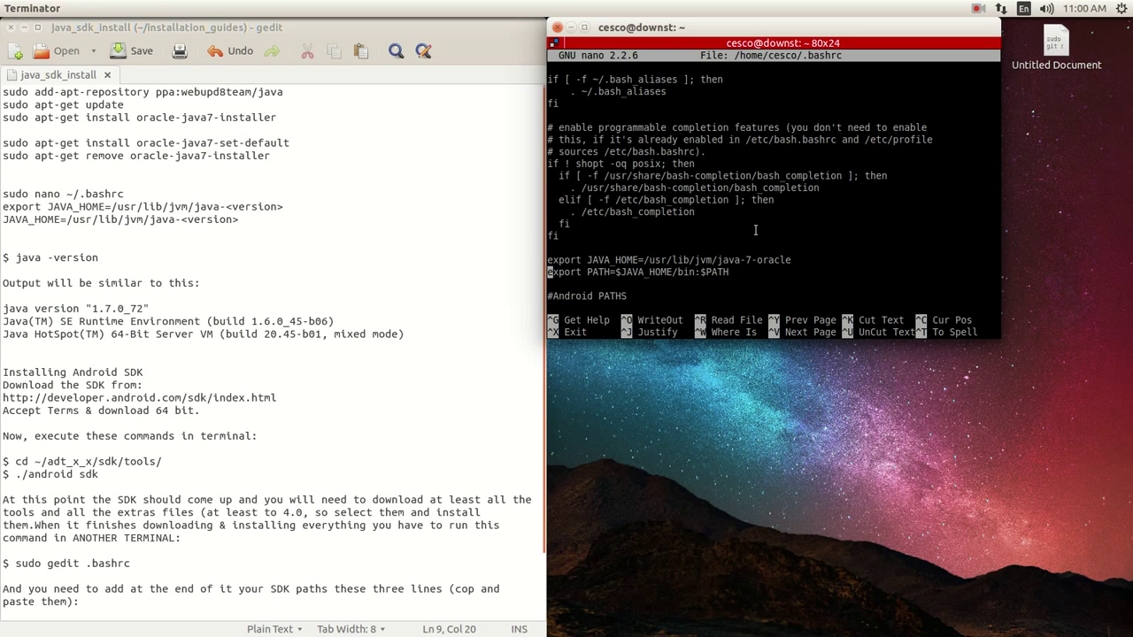
mouse_move(619, 272)
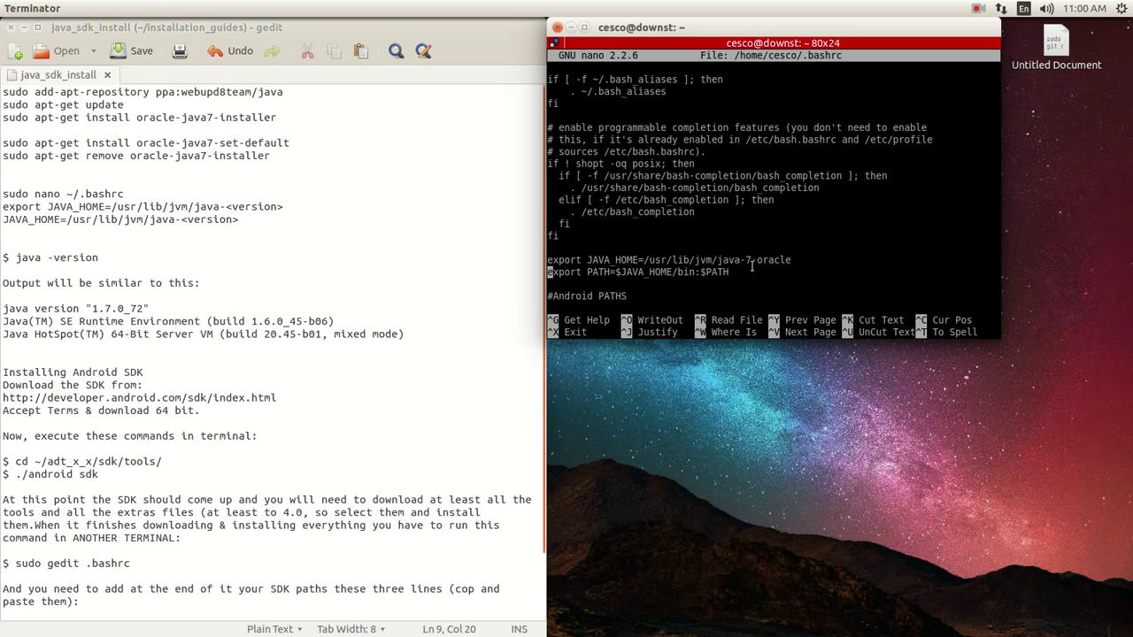
mouse_move(630, 260)
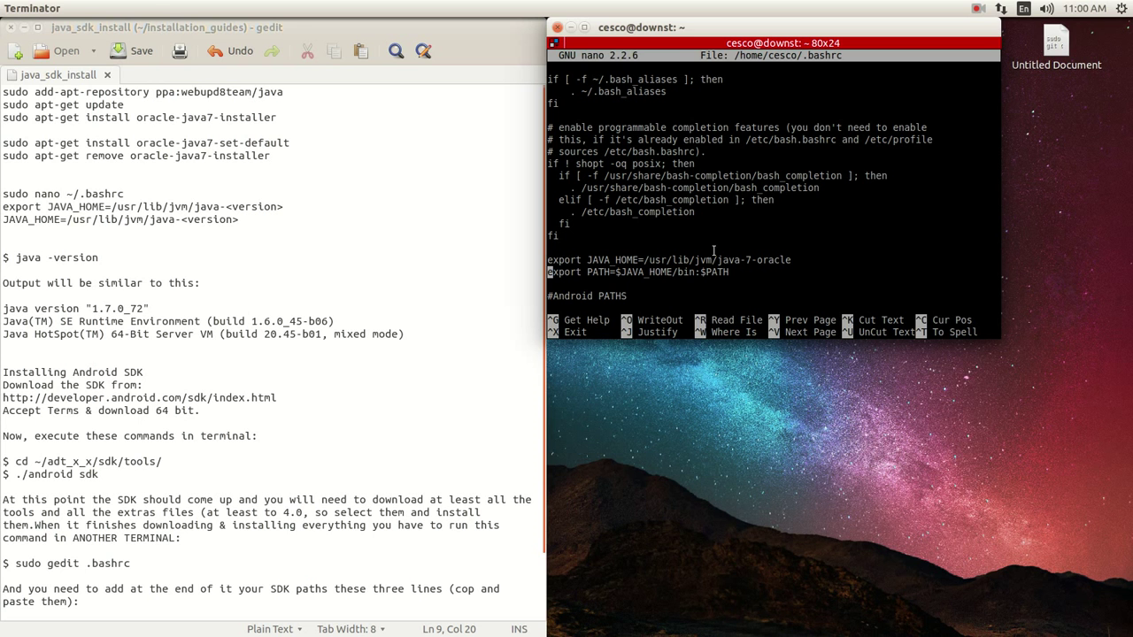
mouse_move(805, 265)
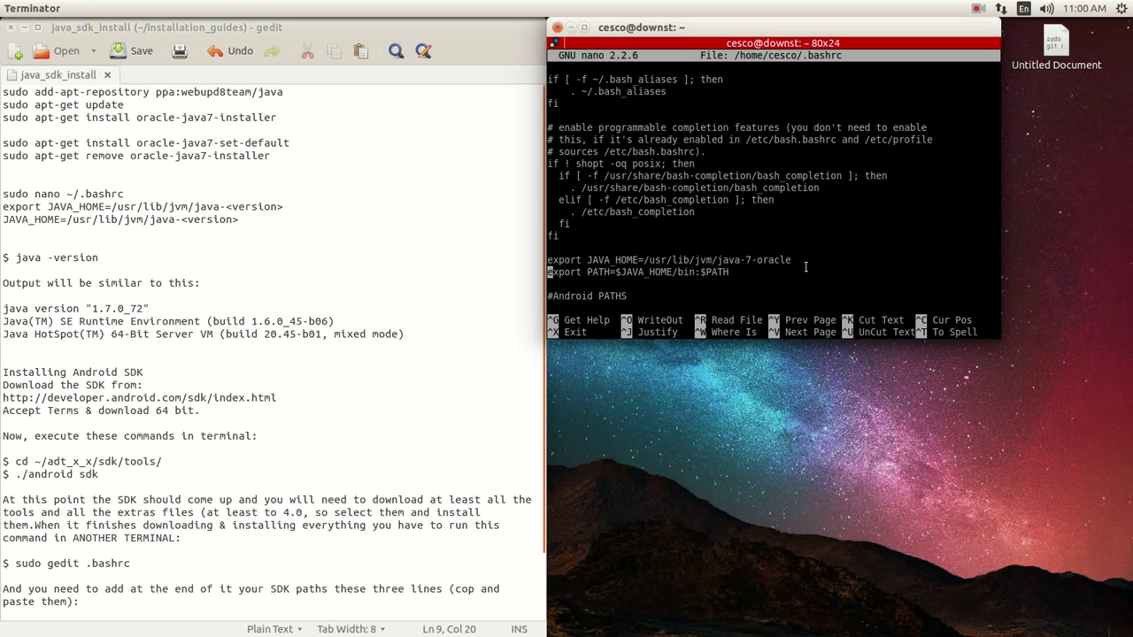
mouse_move(9, 80)
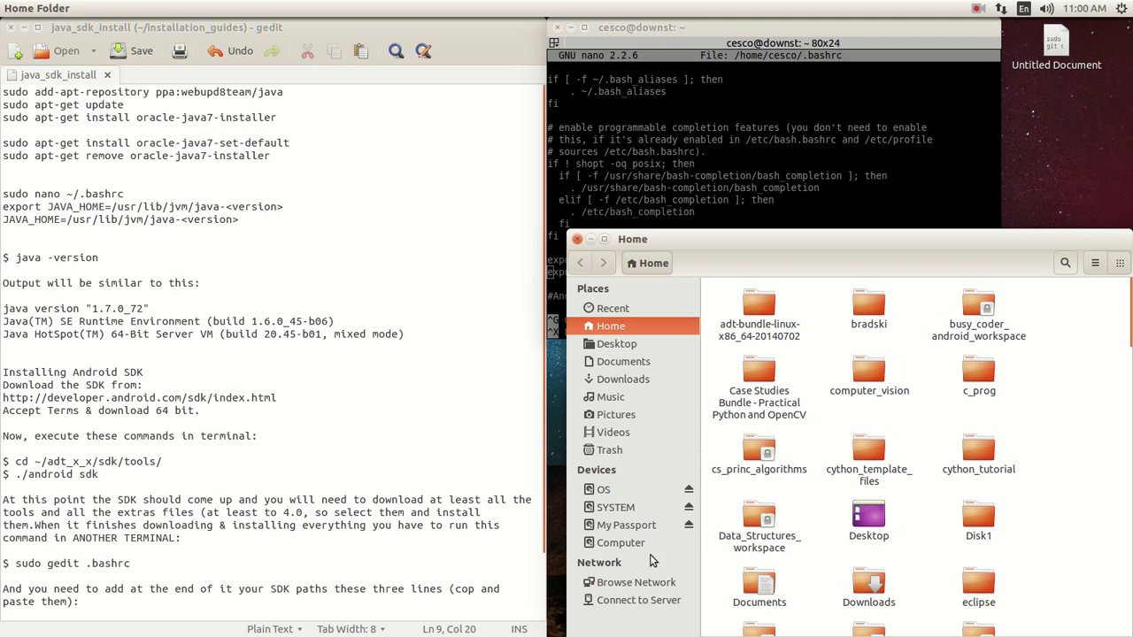
Browse from Computer into /usr/lib/jvm and bring up actions for the java-7-oracle folder
left_click(618, 543)
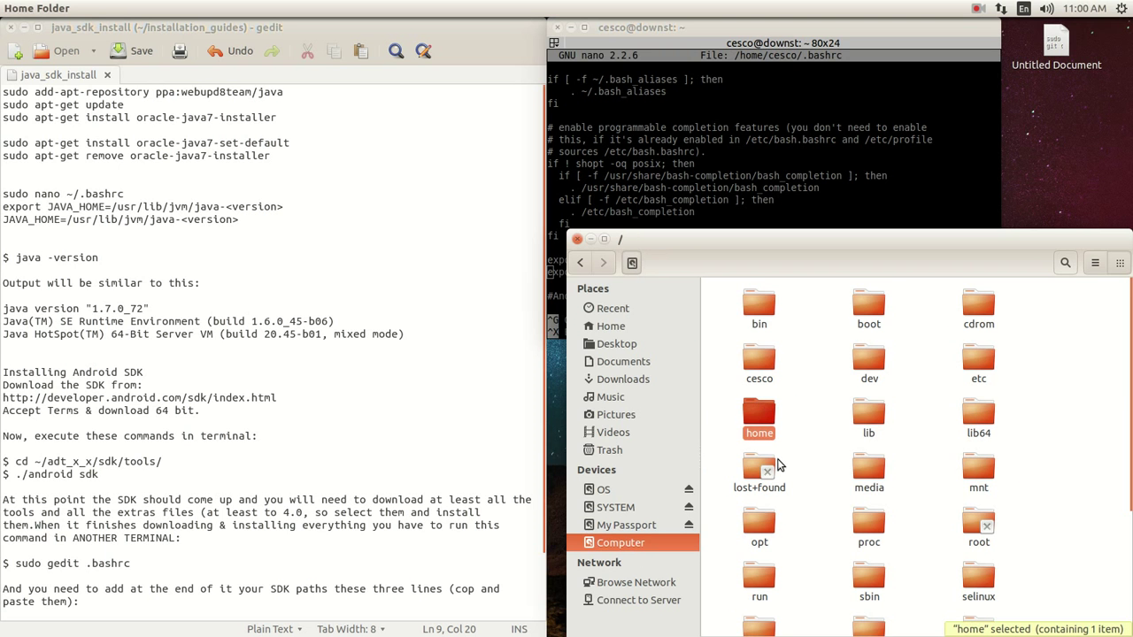
scroll("down", 3)
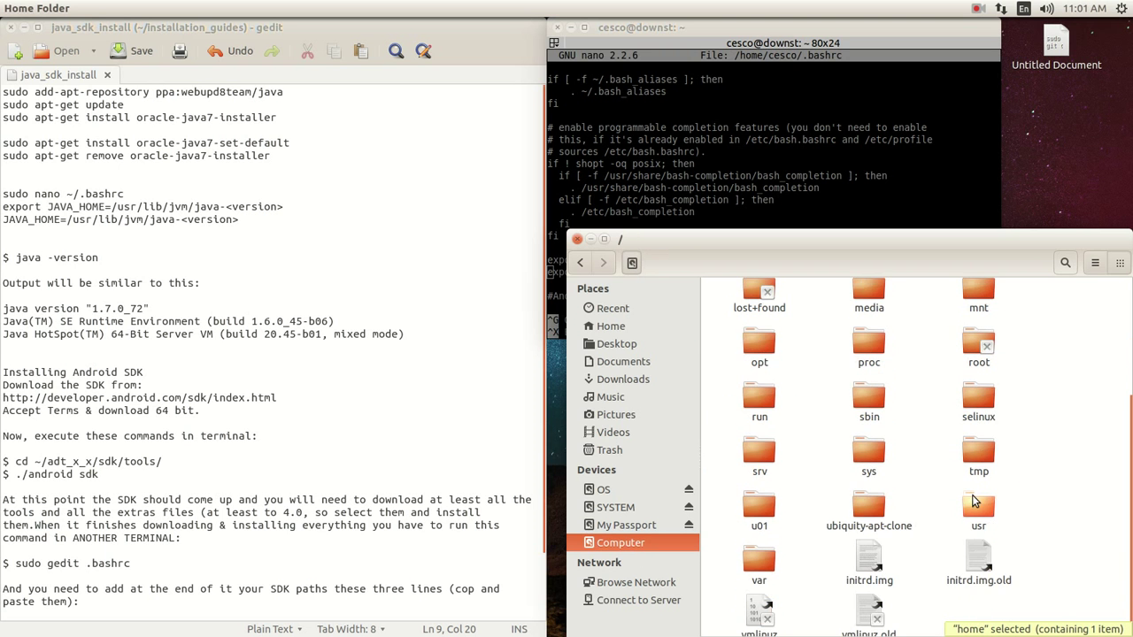
double_click(978, 503)
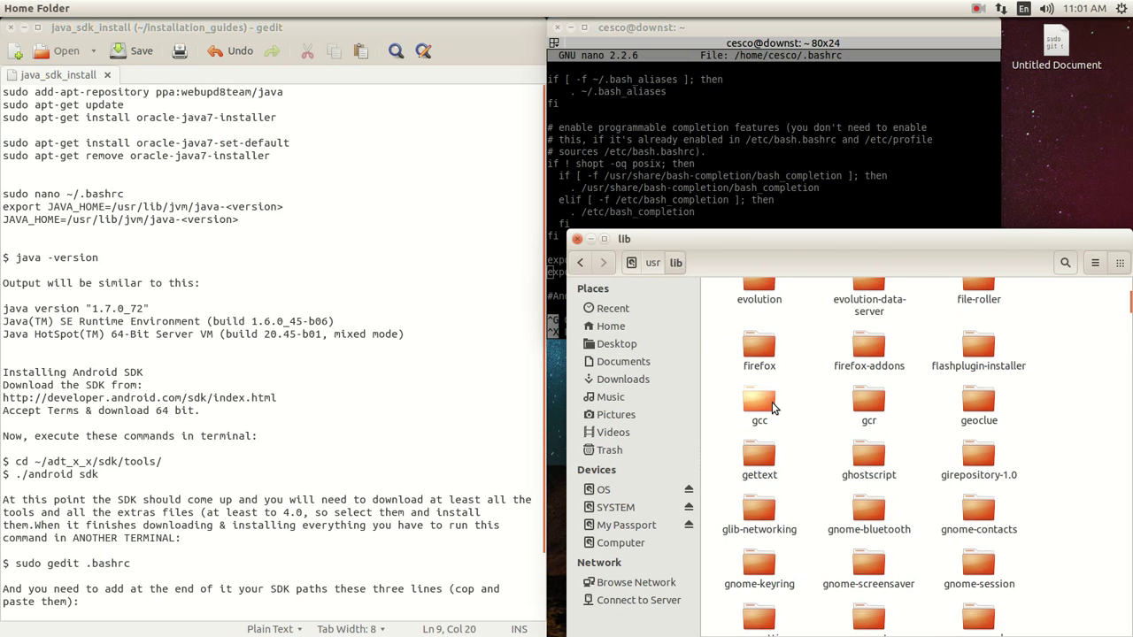
scroll("down", 3)
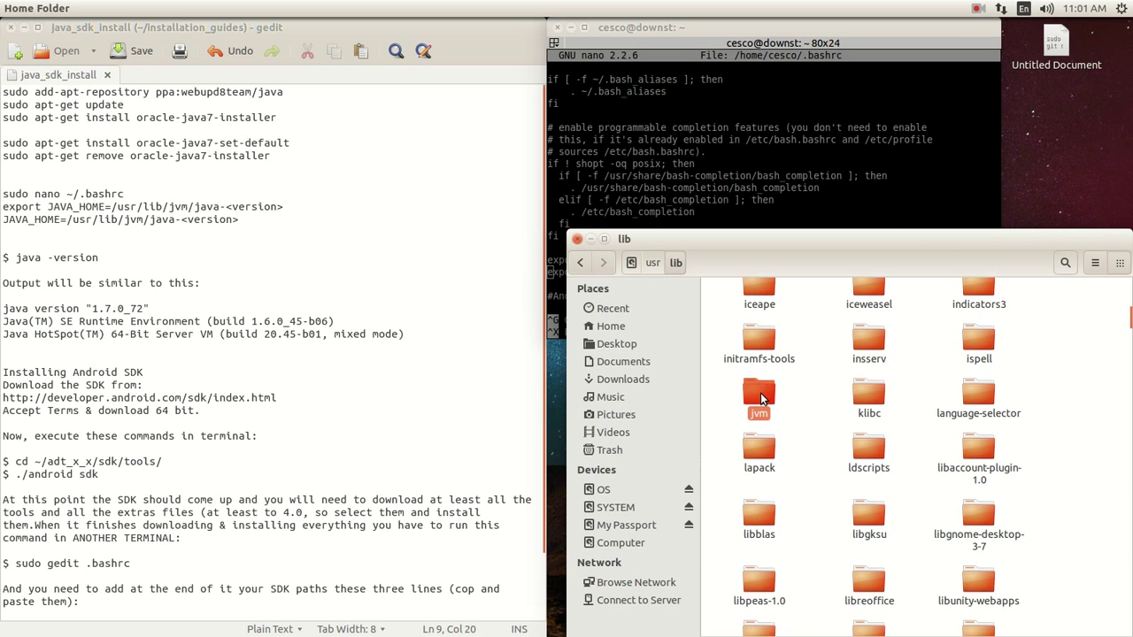
double_click(759, 394)
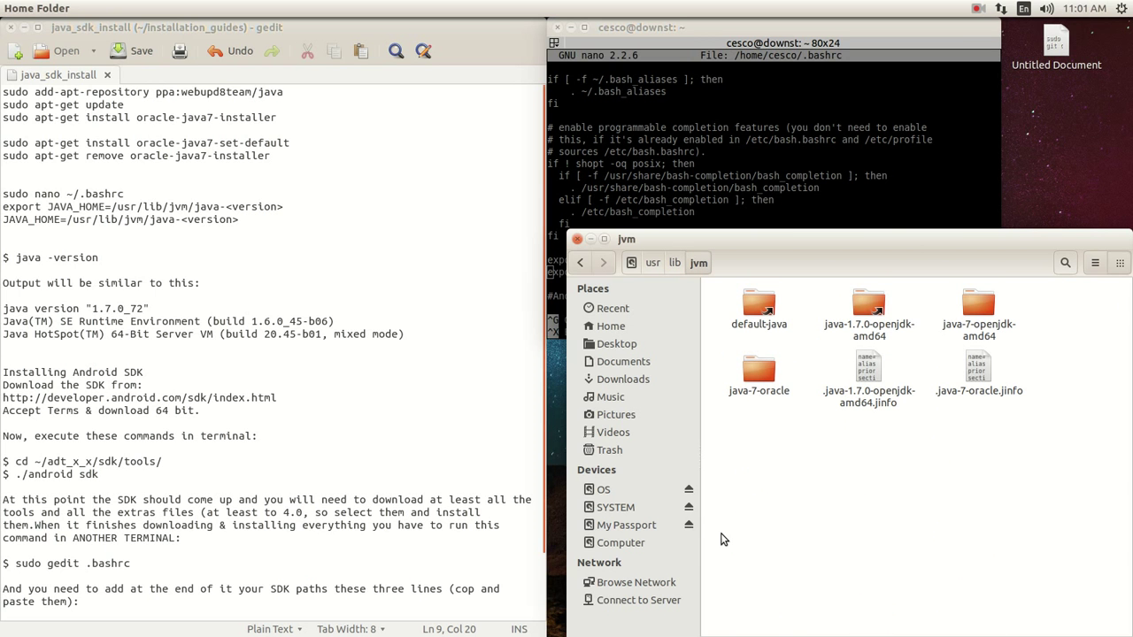
mouse_move(831, 358)
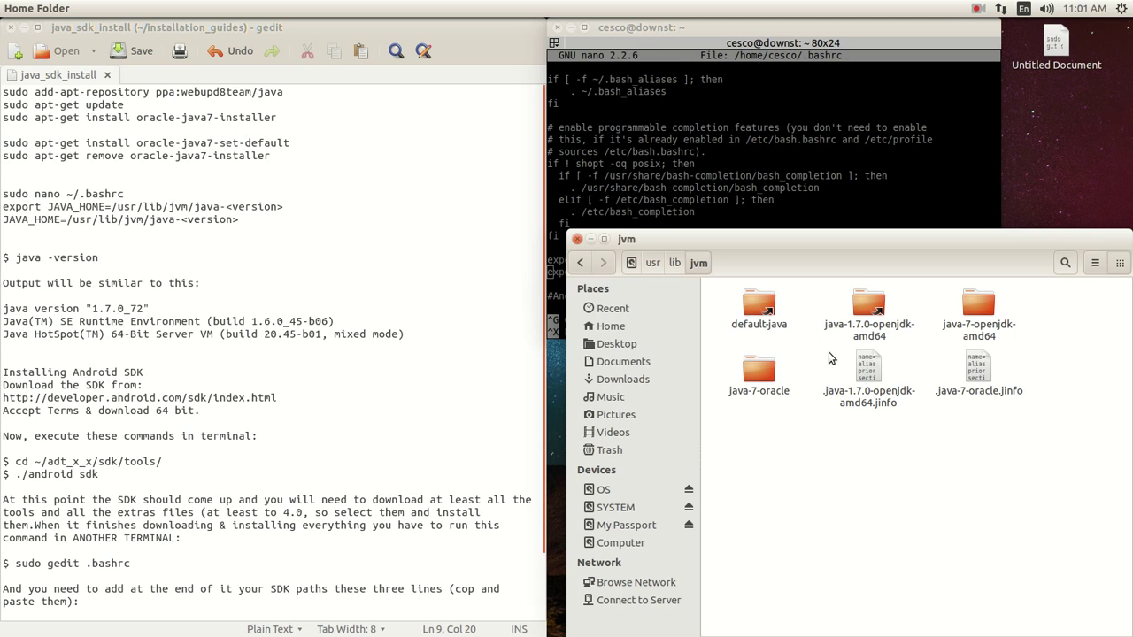
mouse_move(856, 316)
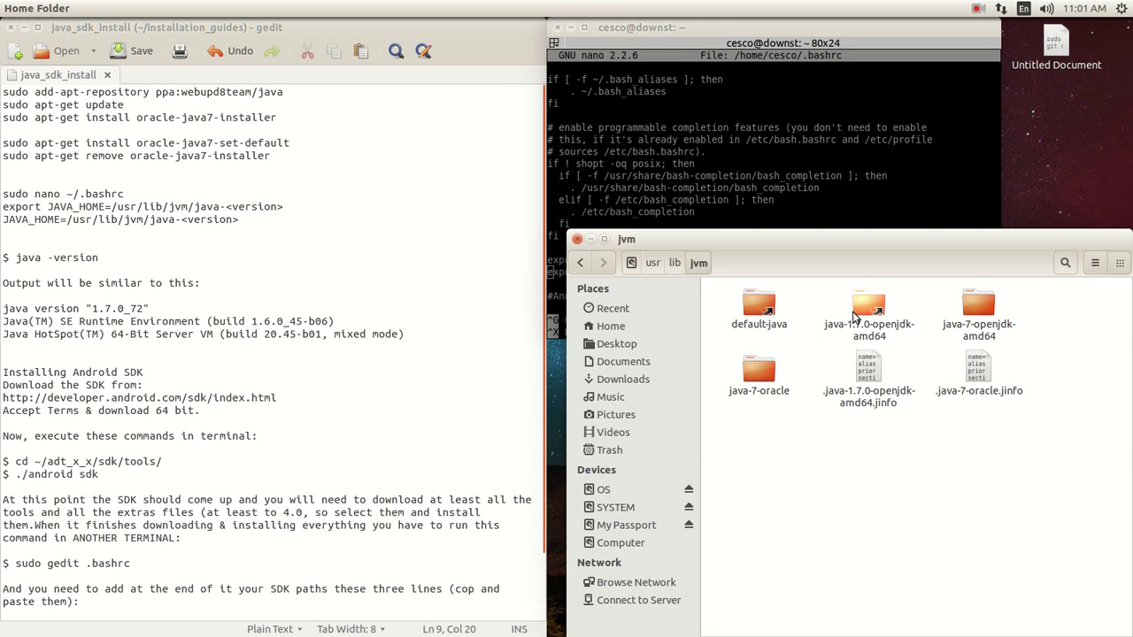
mouse_move(867, 414)
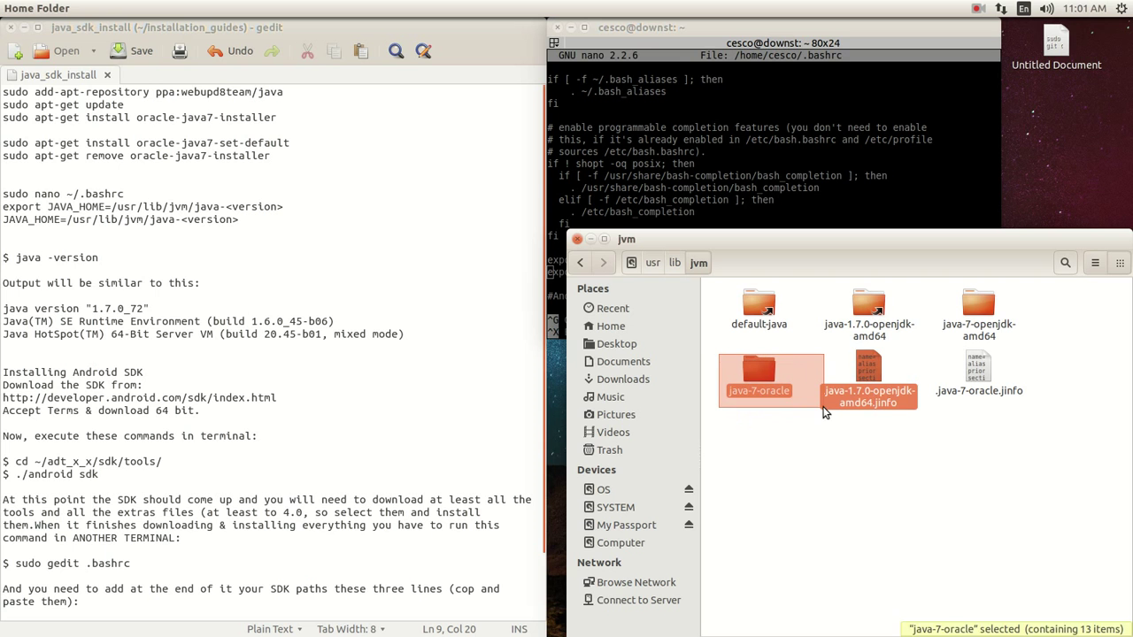
left_click(767, 489)
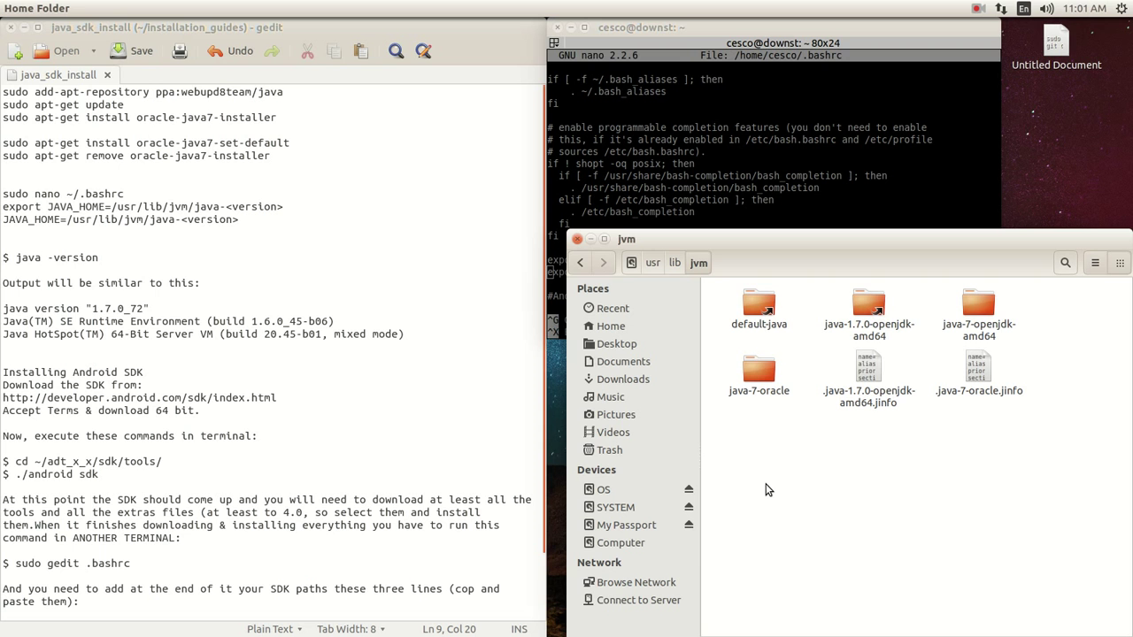
mouse_move(846, 388)
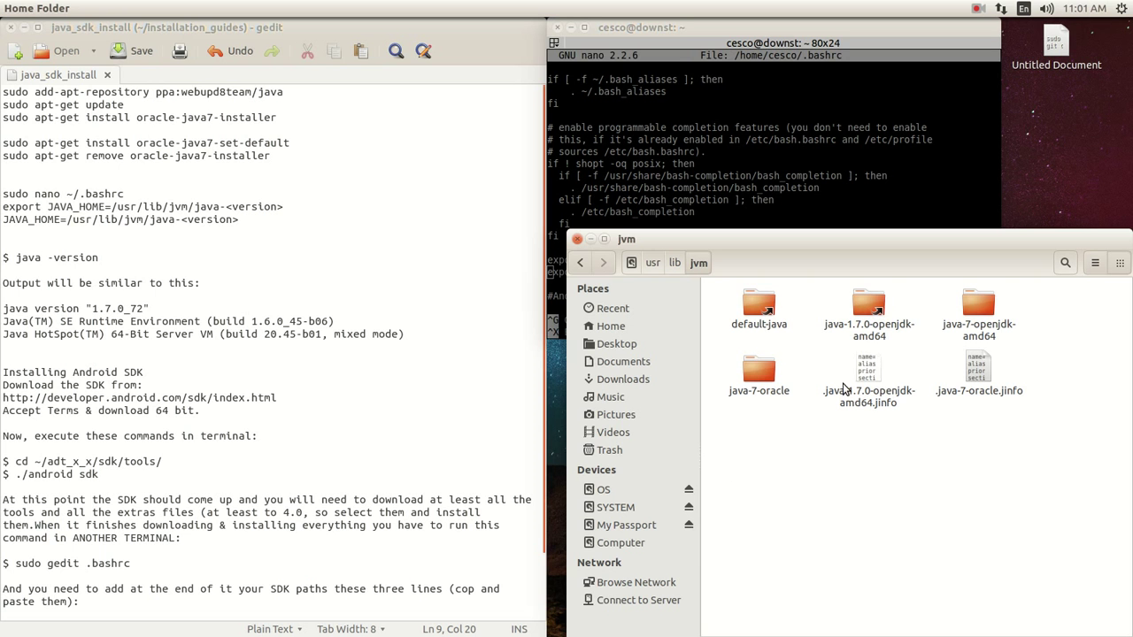
right_click(758, 370)
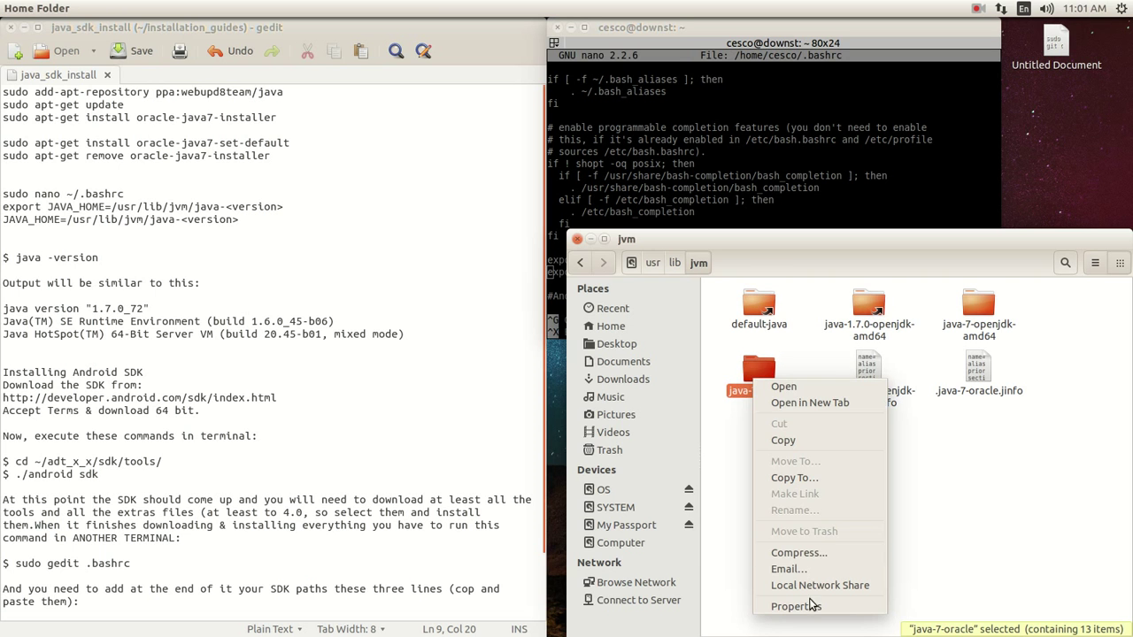
Check java-7-oracle's location /usr/lib/jvm in its Properties and close the dialog
left_click(796, 606)
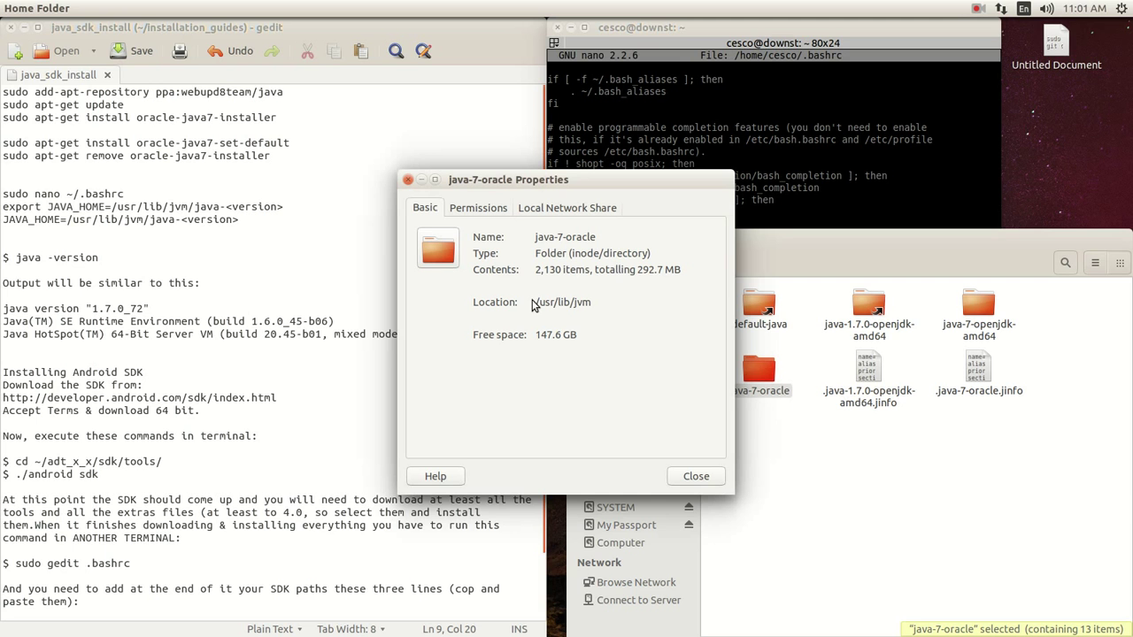
double_click(561, 302)
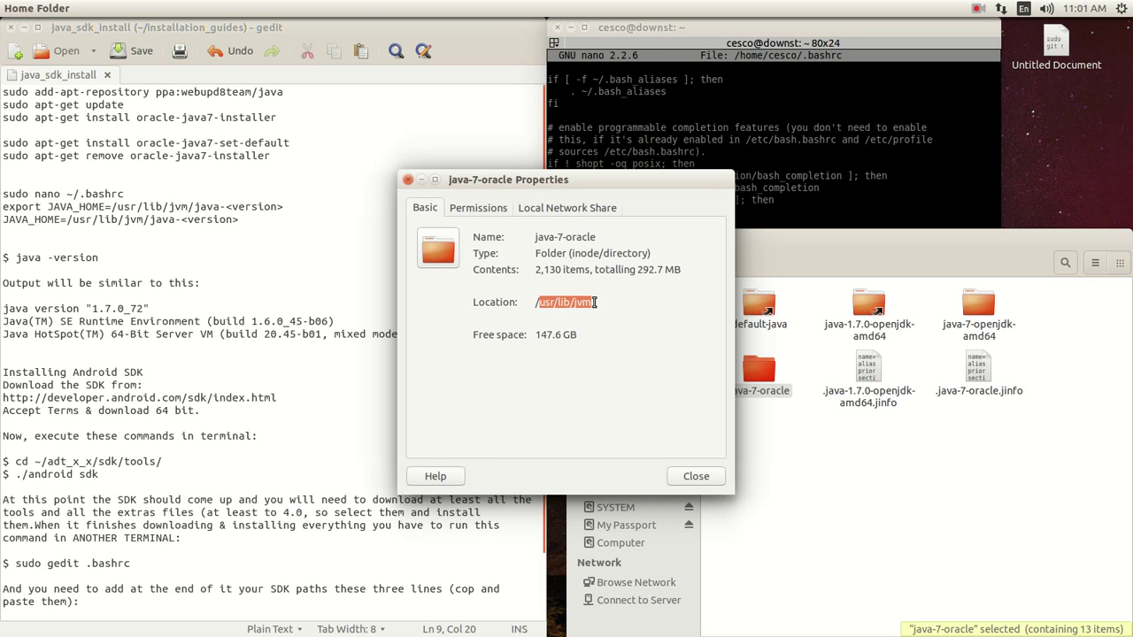
mouse_move(571, 265)
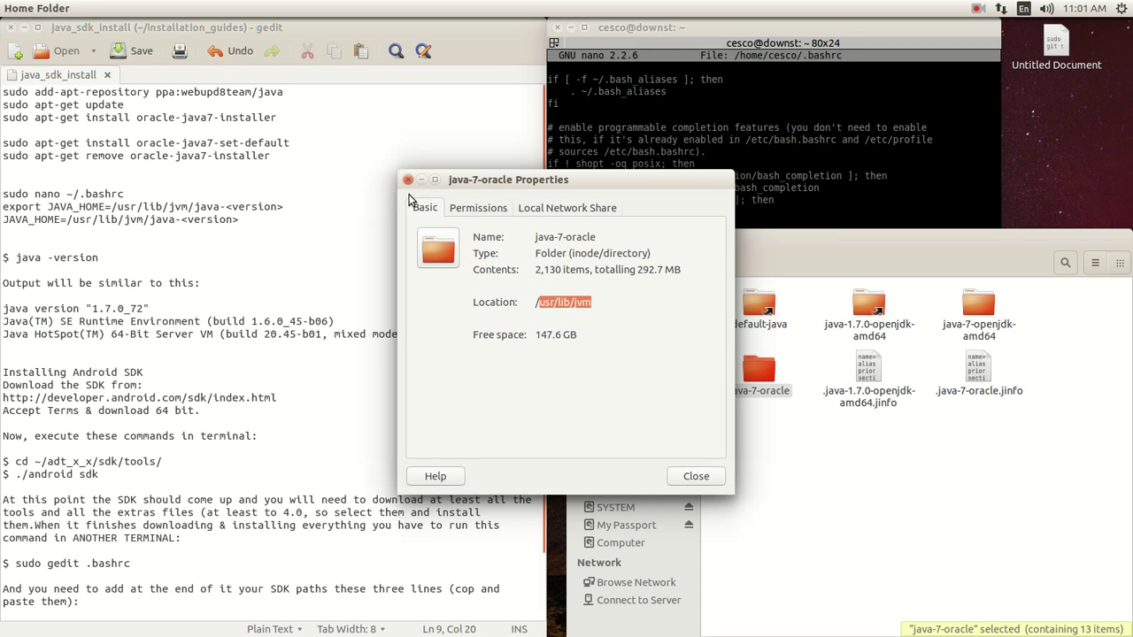
left_click(695, 476)
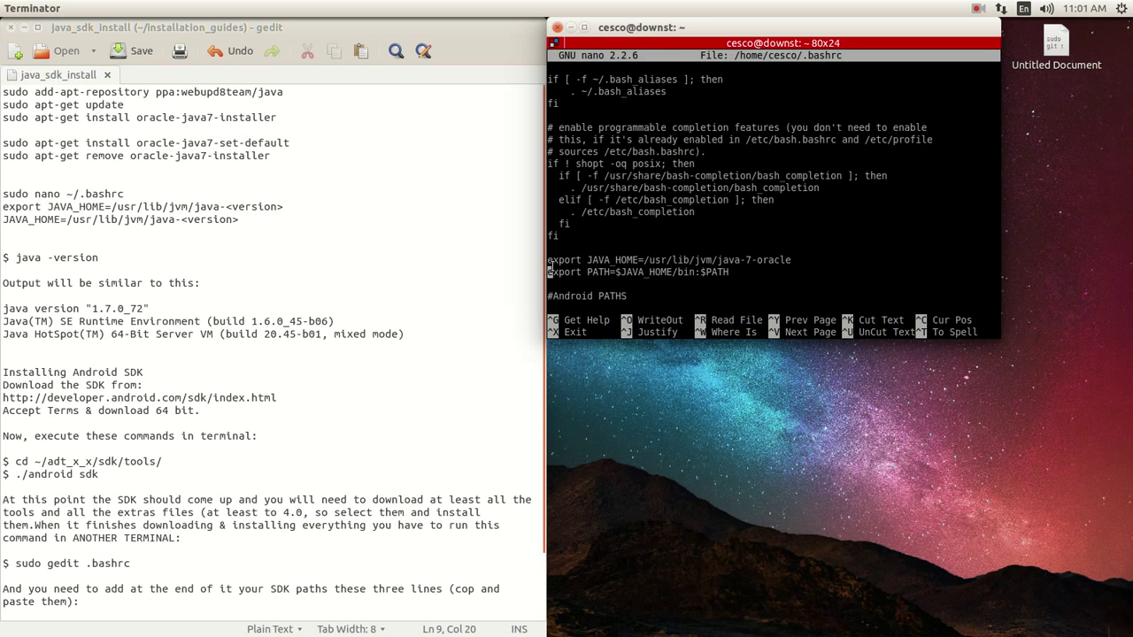
mouse_move(648, 259)
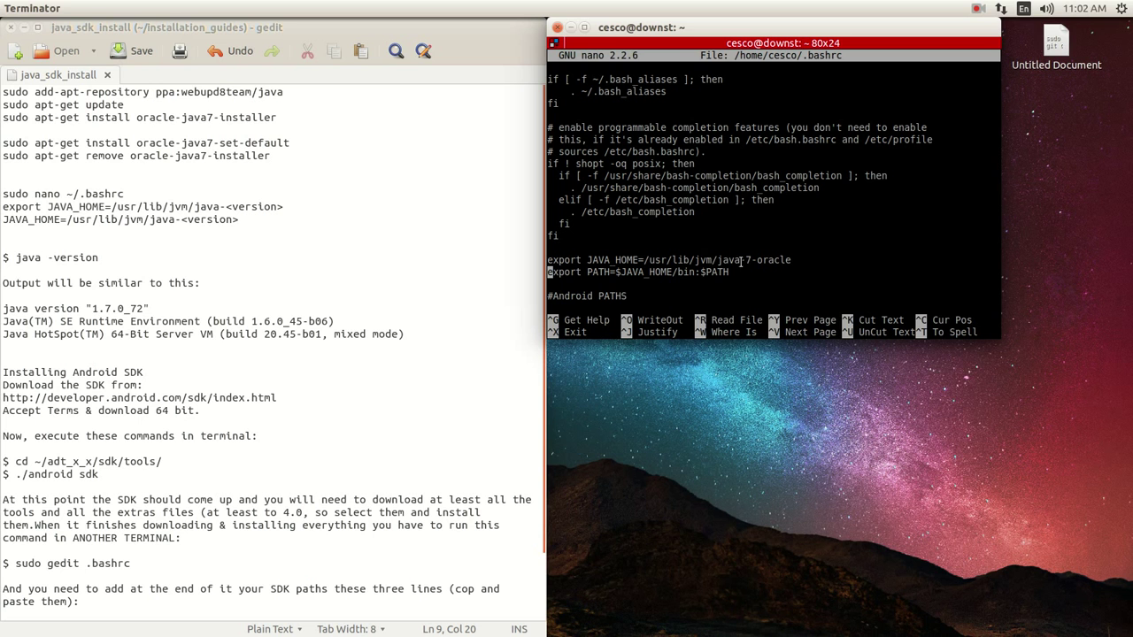
Review the export JAVA_HOME=/usr/lib/jvm/java-7-oracle and PATH lines at the end of .bashrc
double_click(752, 260)
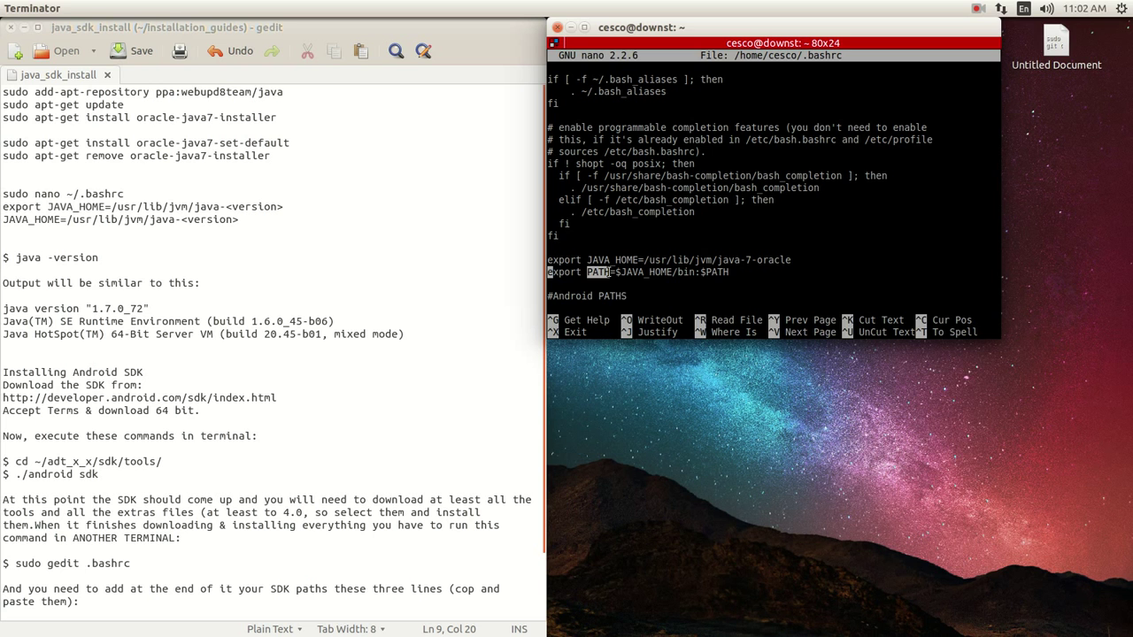
mouse_move(609, 301)
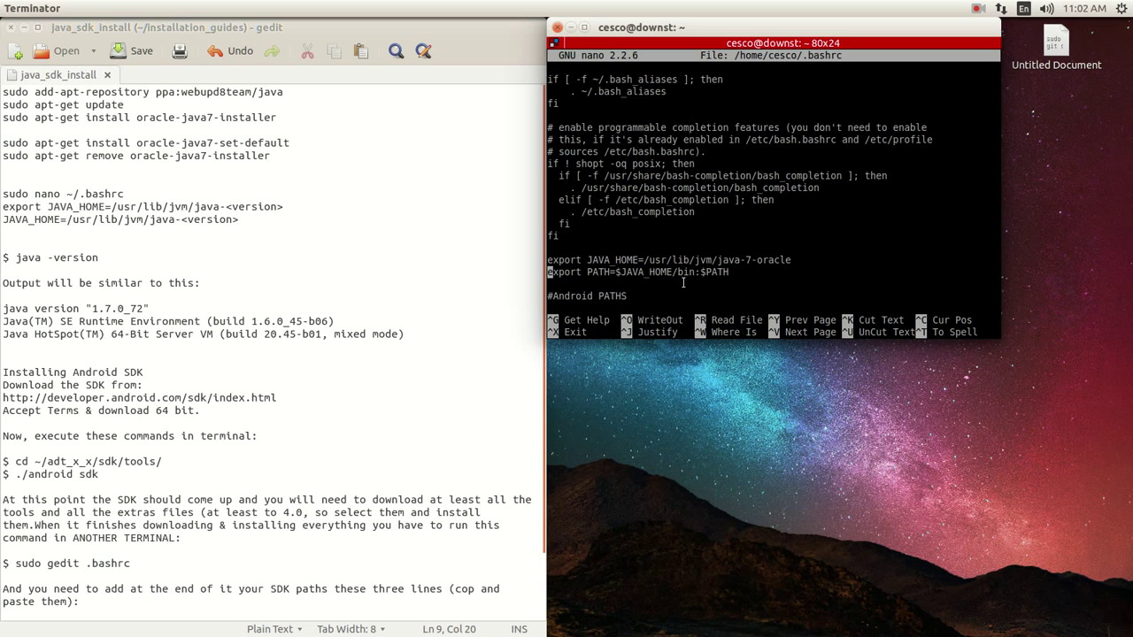
mouse_move(658, 295)
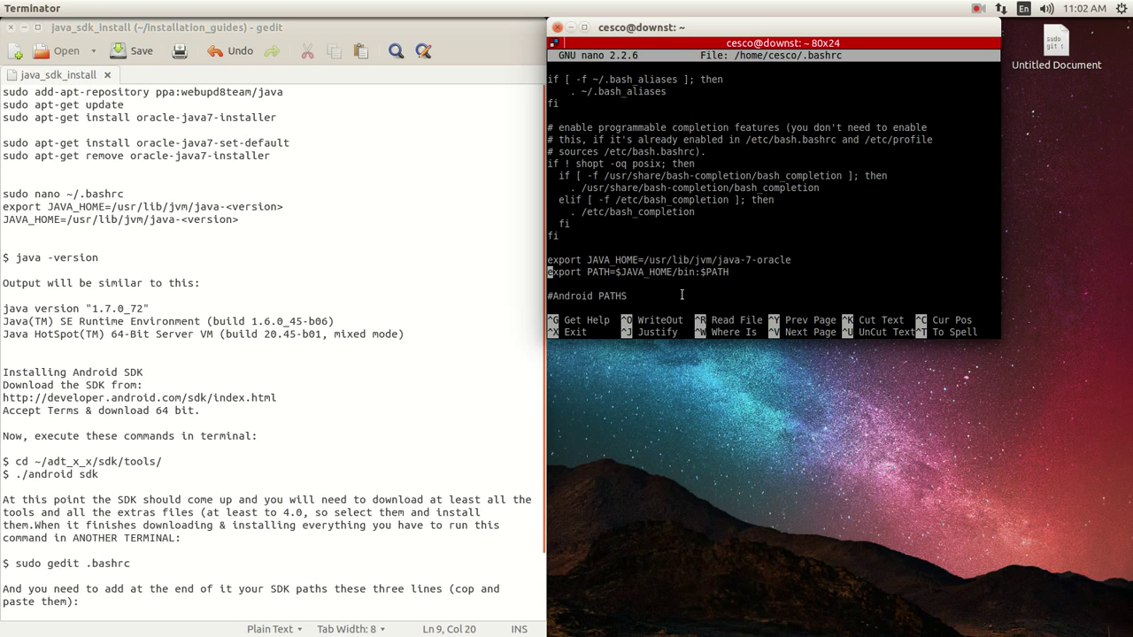
double_click(709, 272)
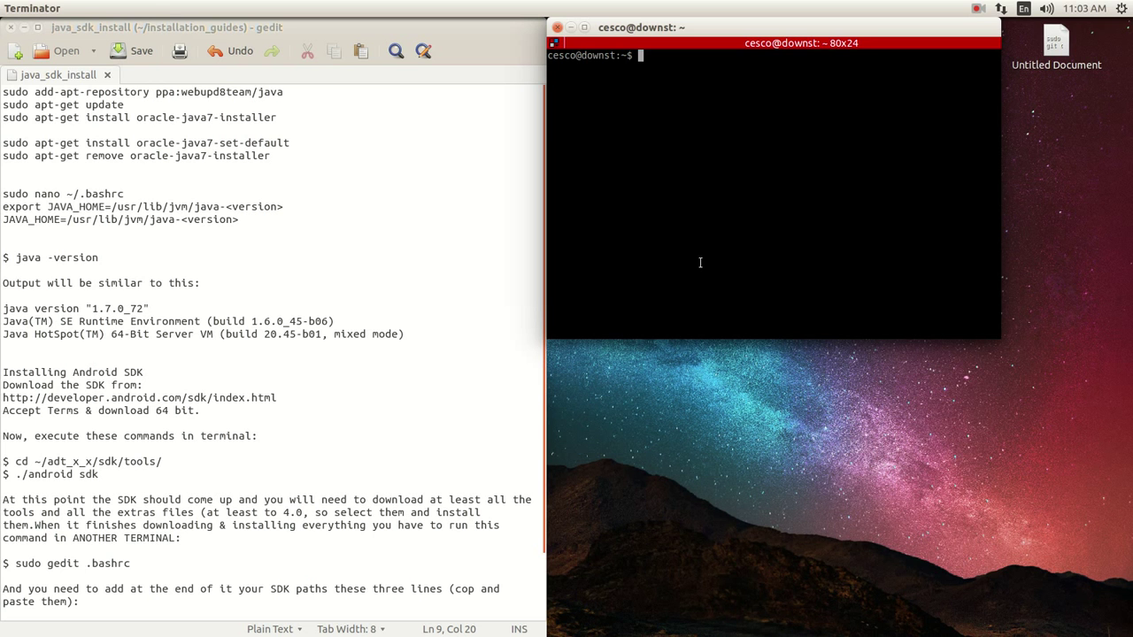
mouse_move(384, 356)
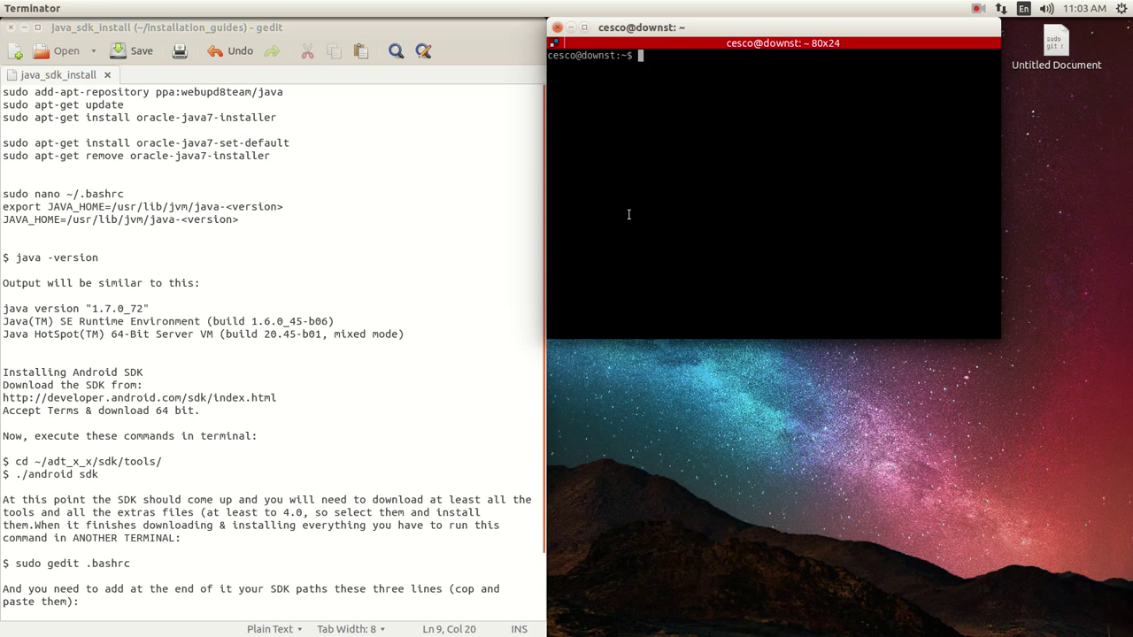
Run echo $JAVA_HOME, printing /usr/lib/jvm/java-7-oracle
type("echo")
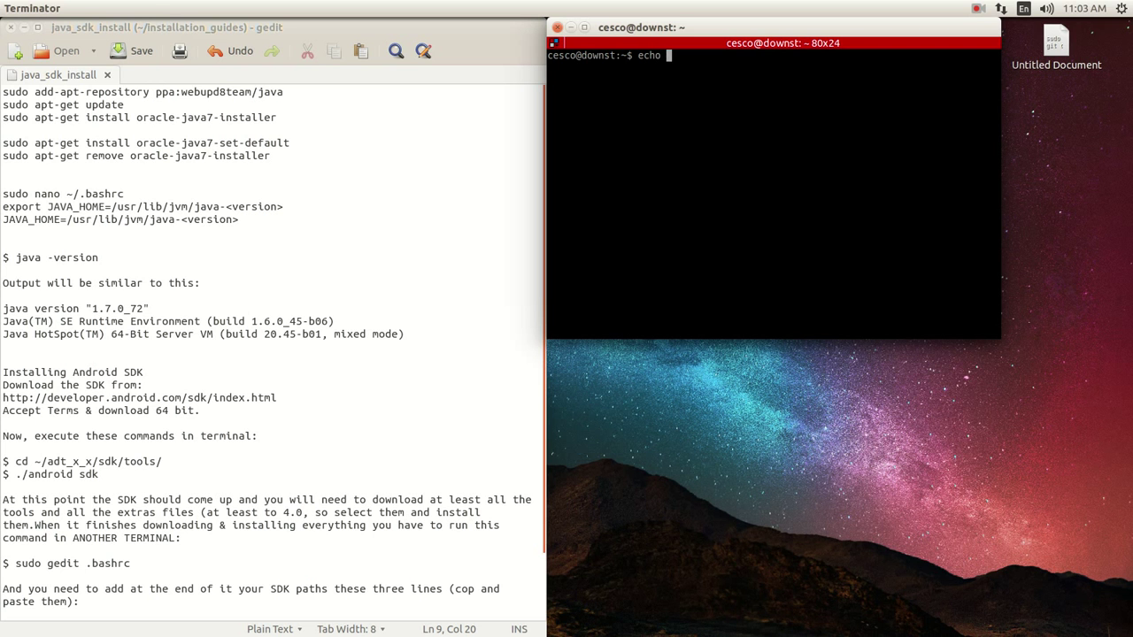
type("$")
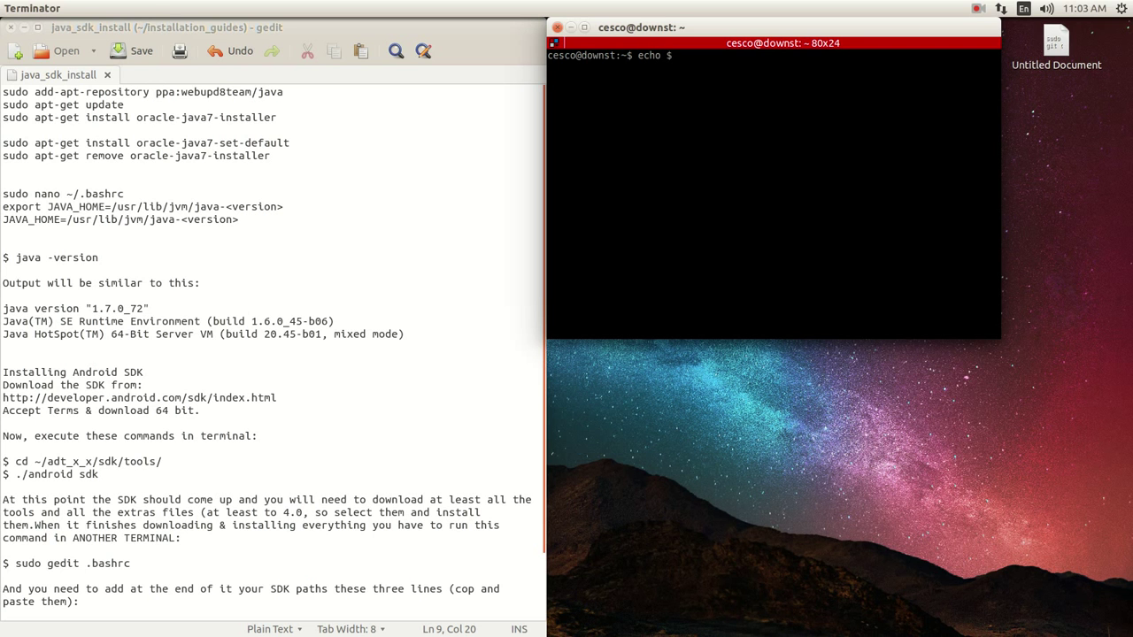
type("$JAVA")
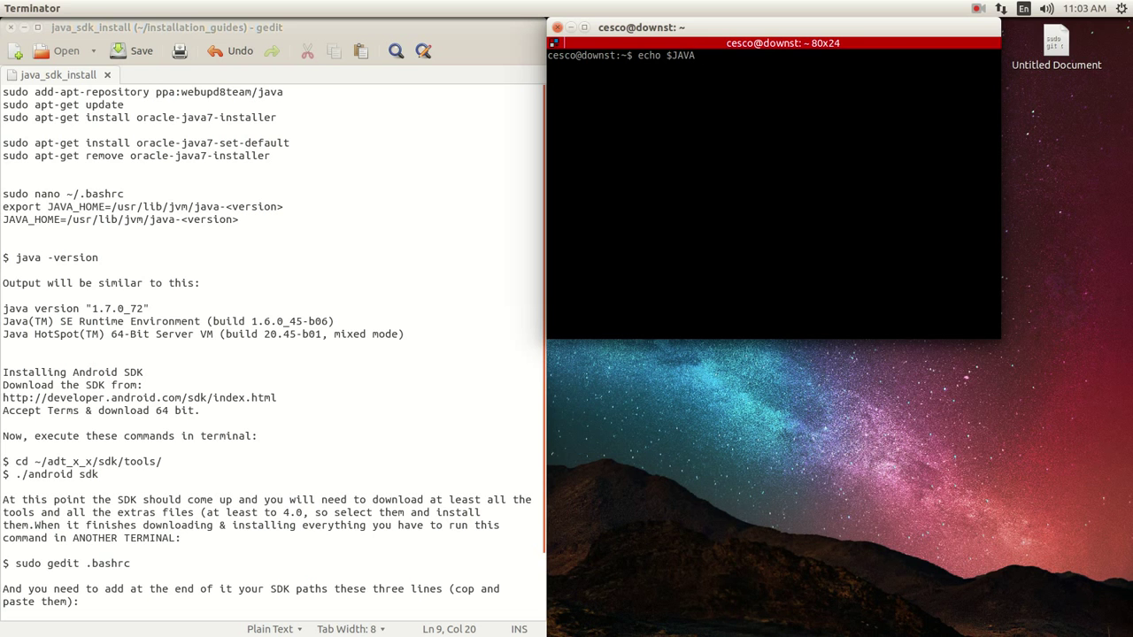
type("_HOME")
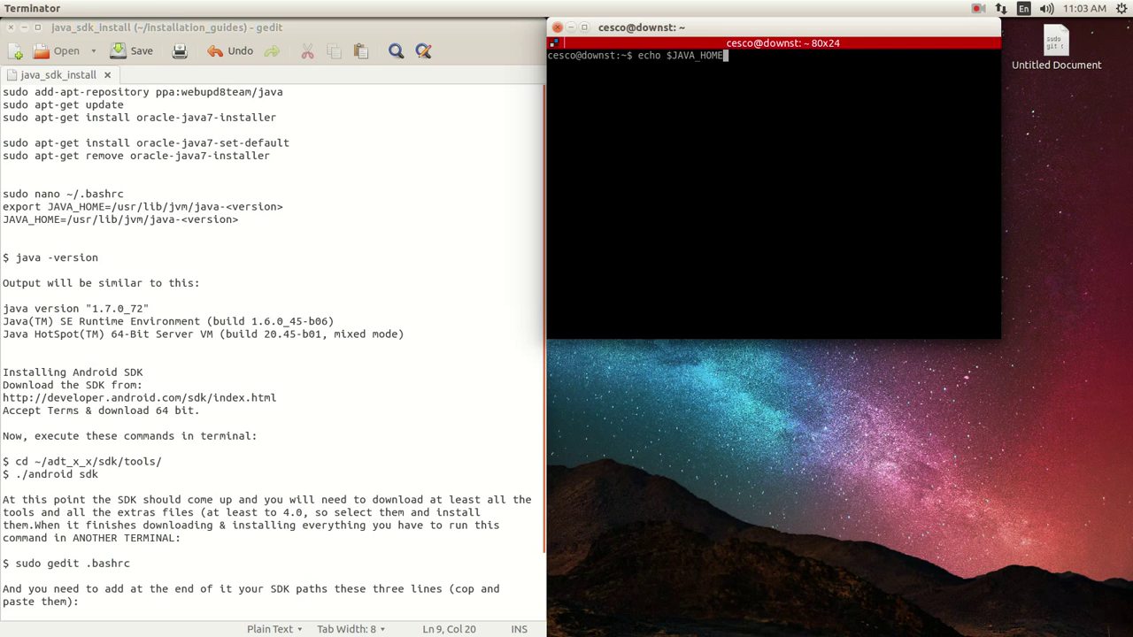
key("Return")
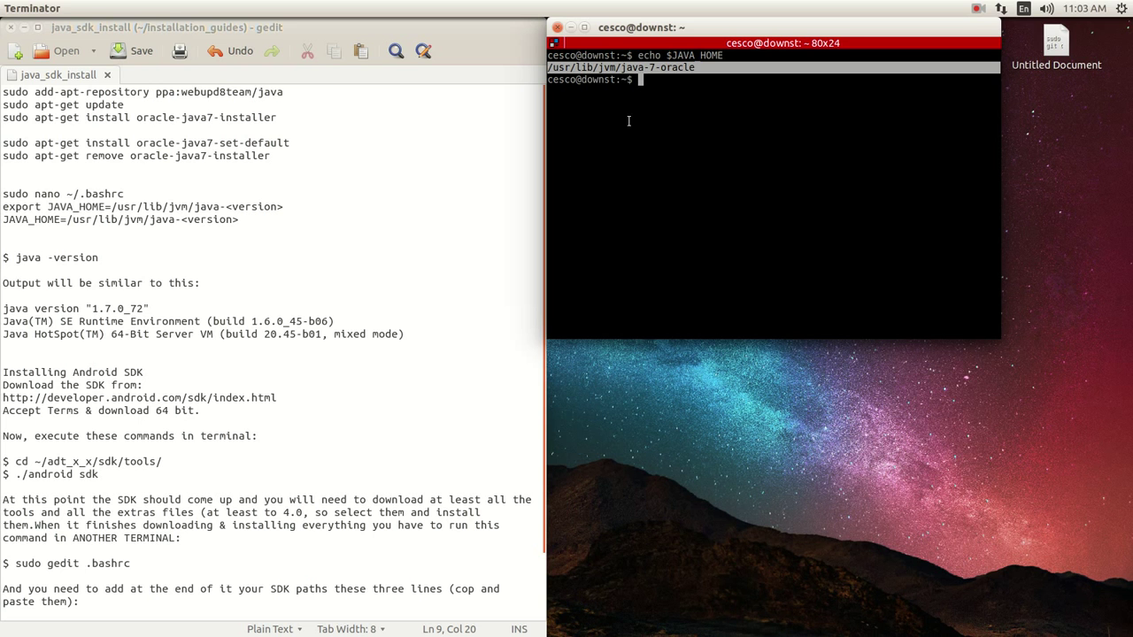
mouse_move(639, 137)
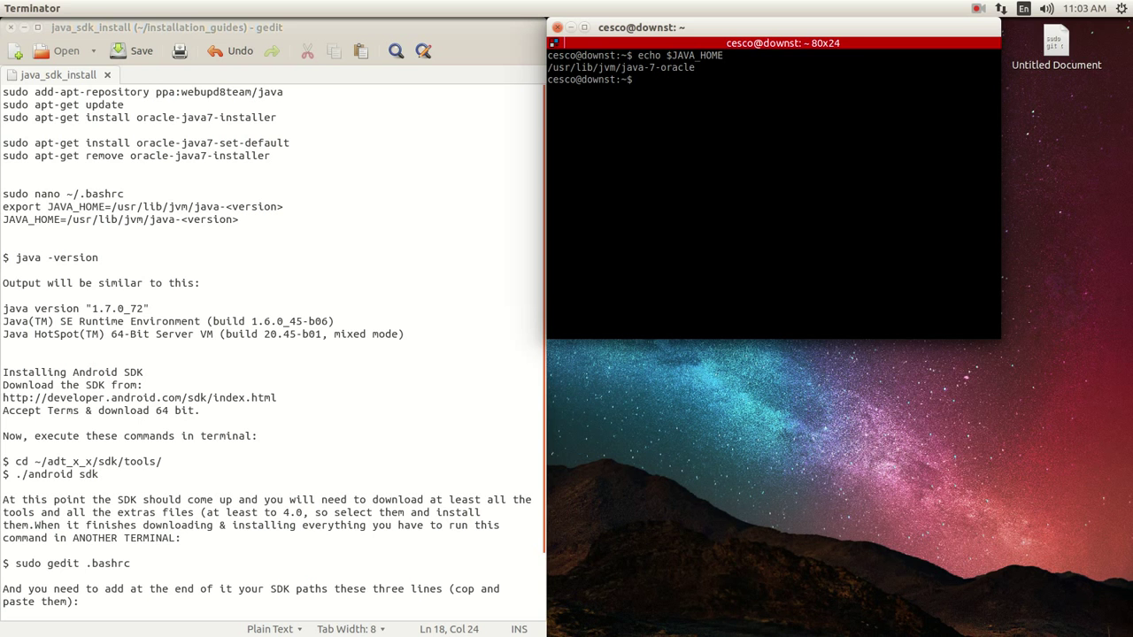
Run javac -version, reporting javac 1.7.0_72
type("java")
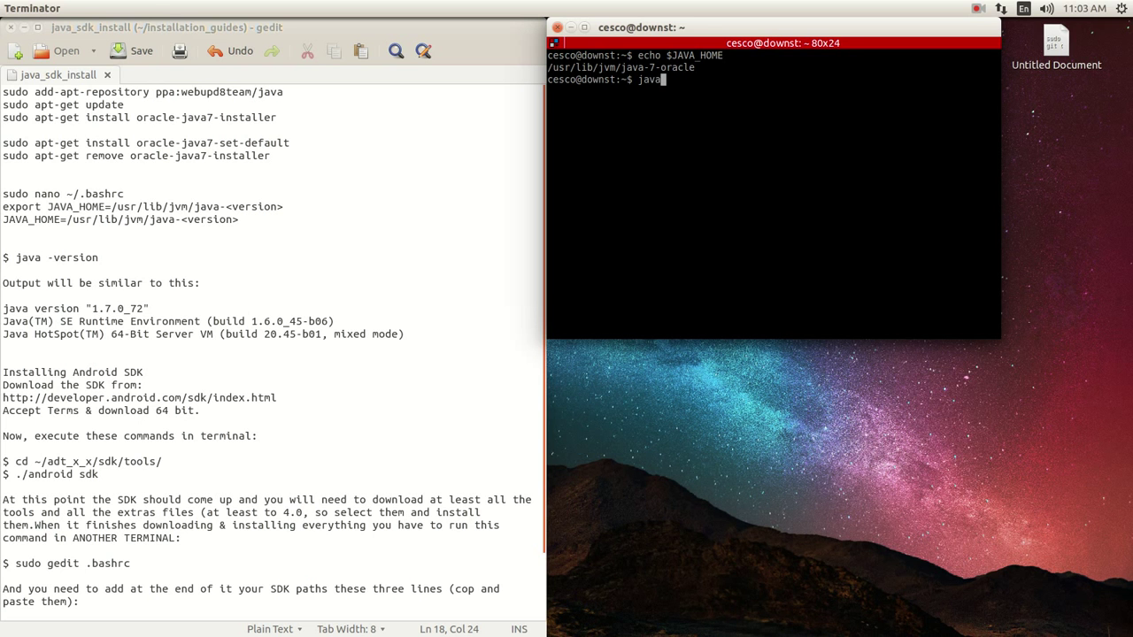
type("c")
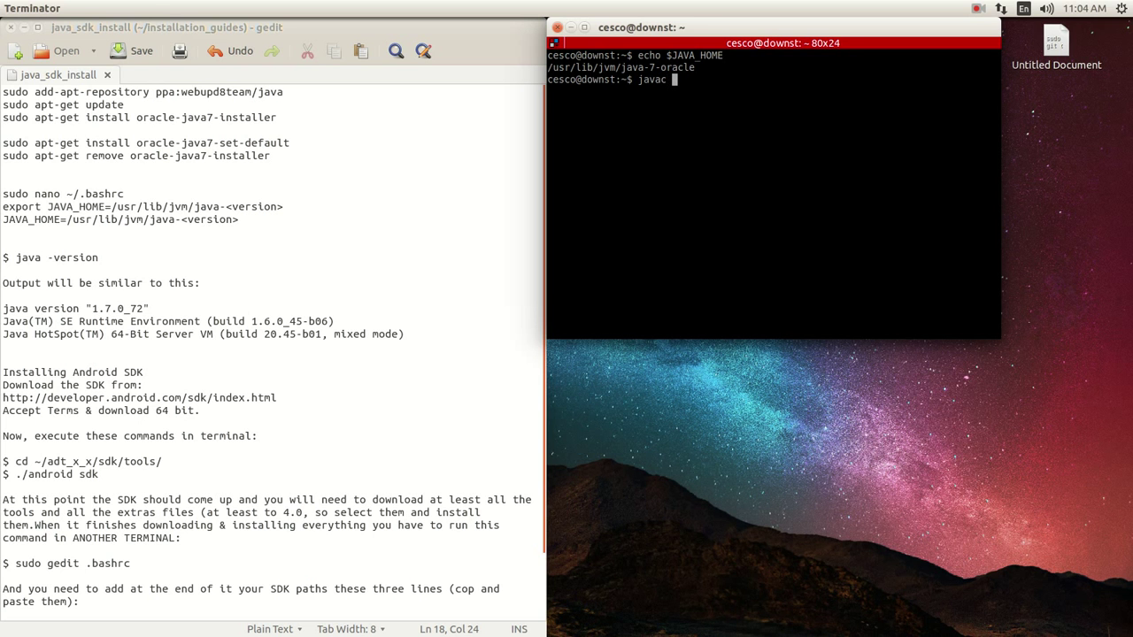
type("-ver")
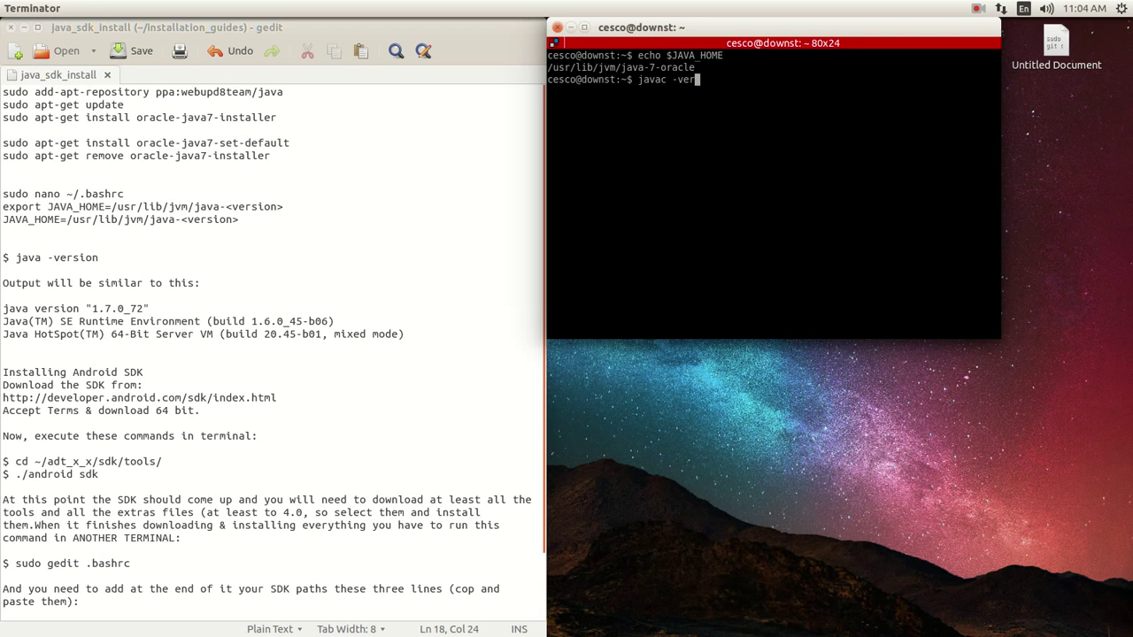
key("Return")
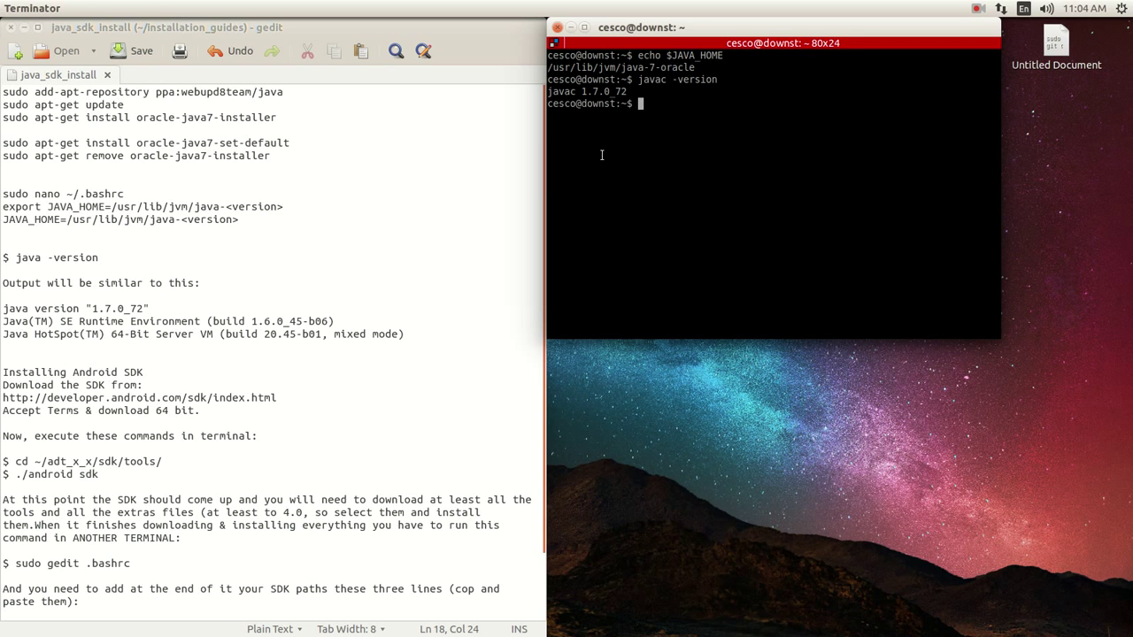
mouse_move(551, 192)
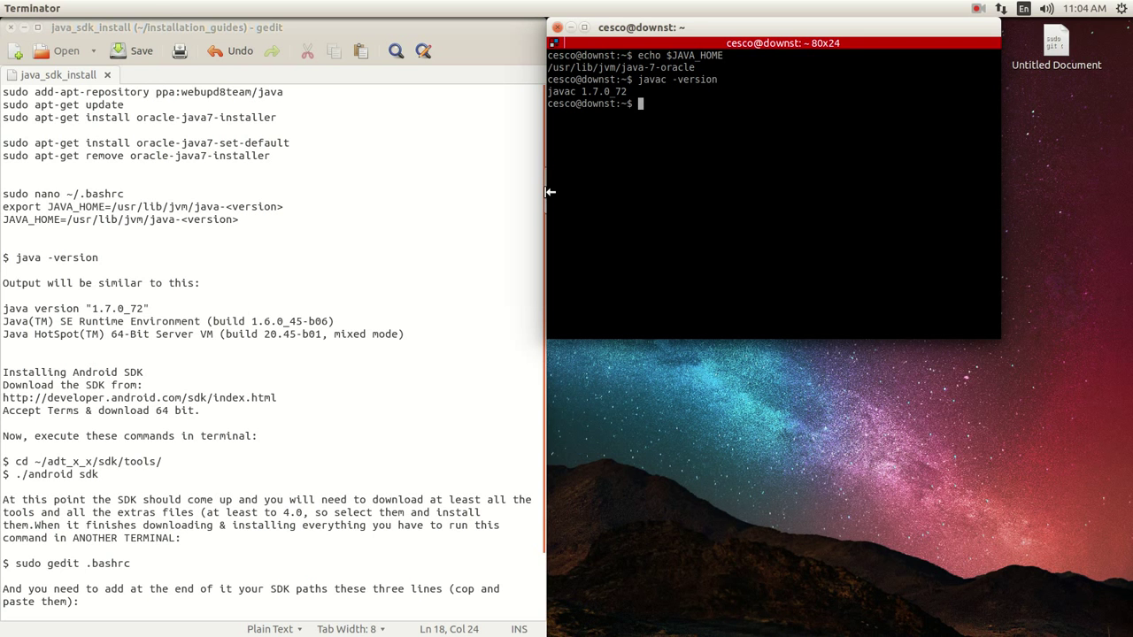